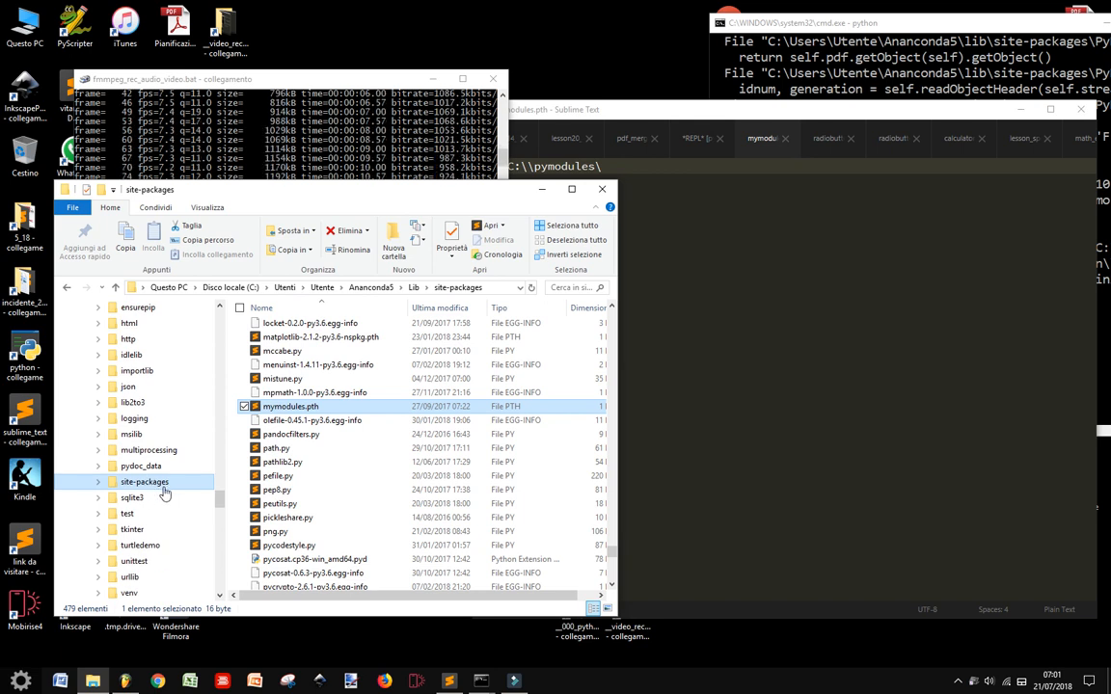
Browse in File Explorer back up to the root of drive C:
scroll("down", 3)
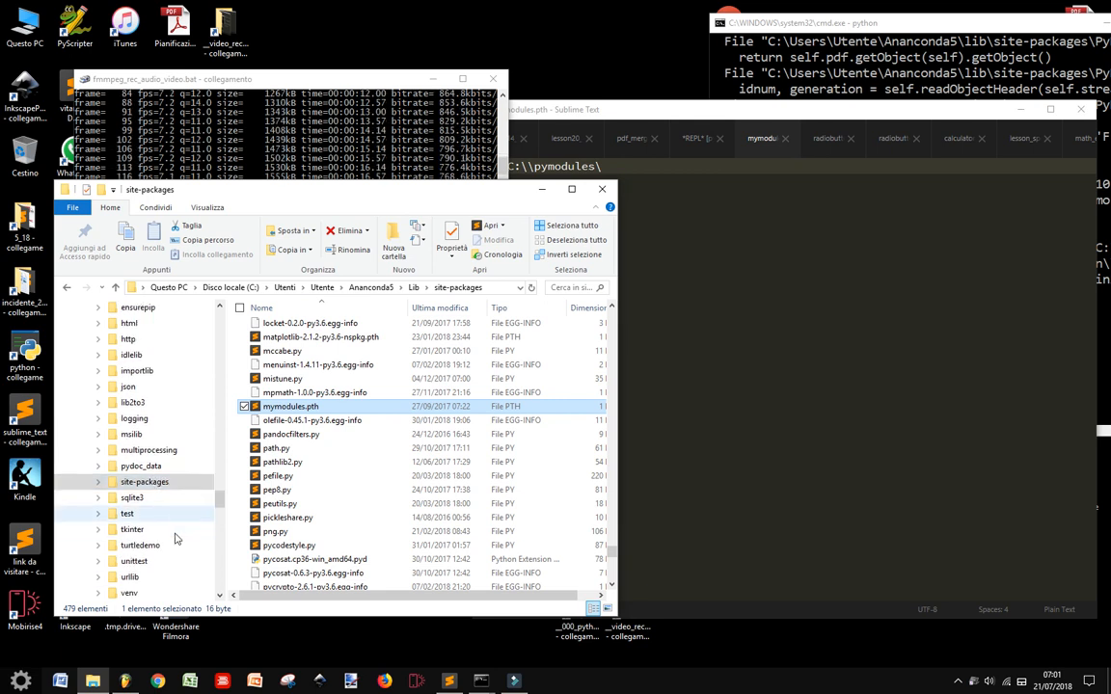
scroll("down", 3)
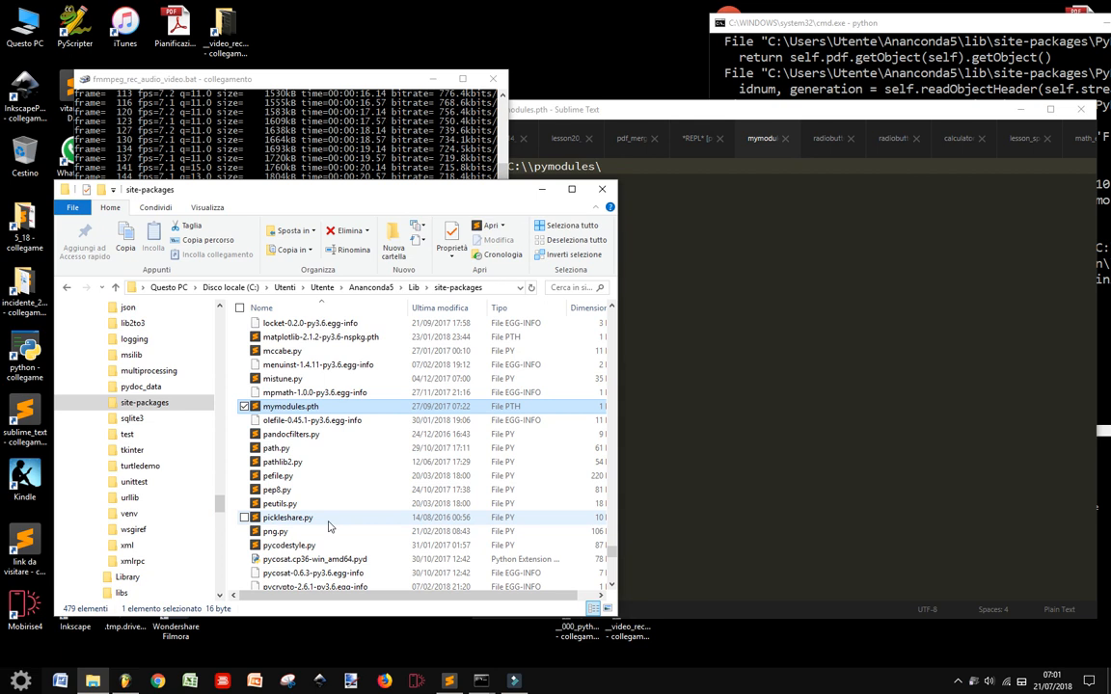
scroll("down", 3)
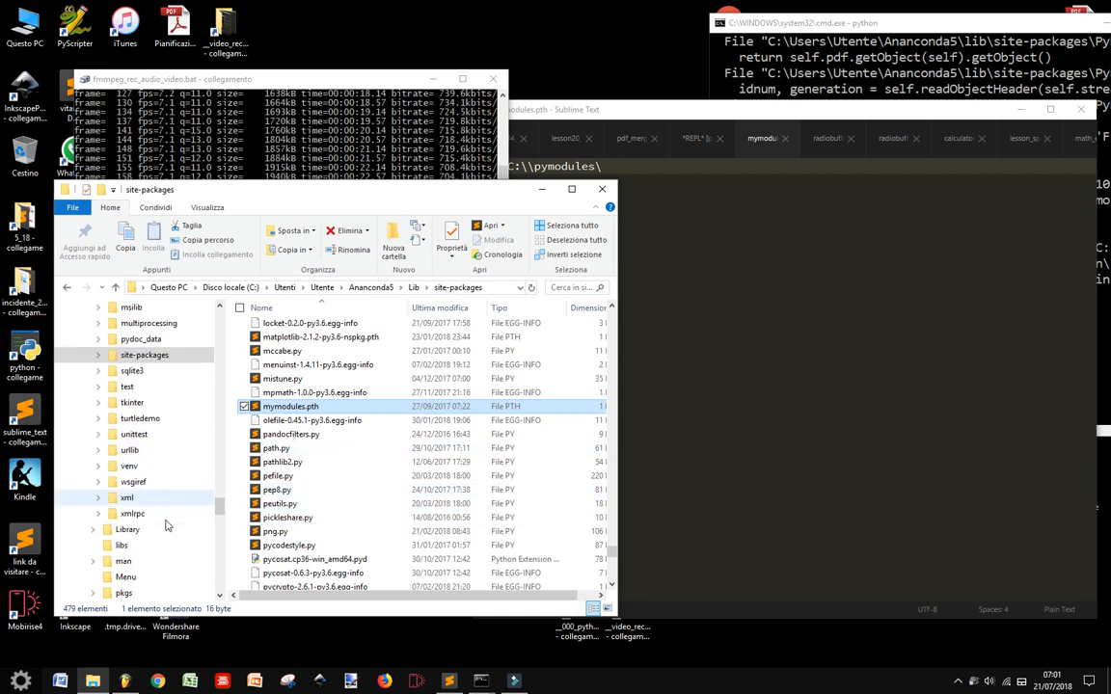
scroll("down", 3)
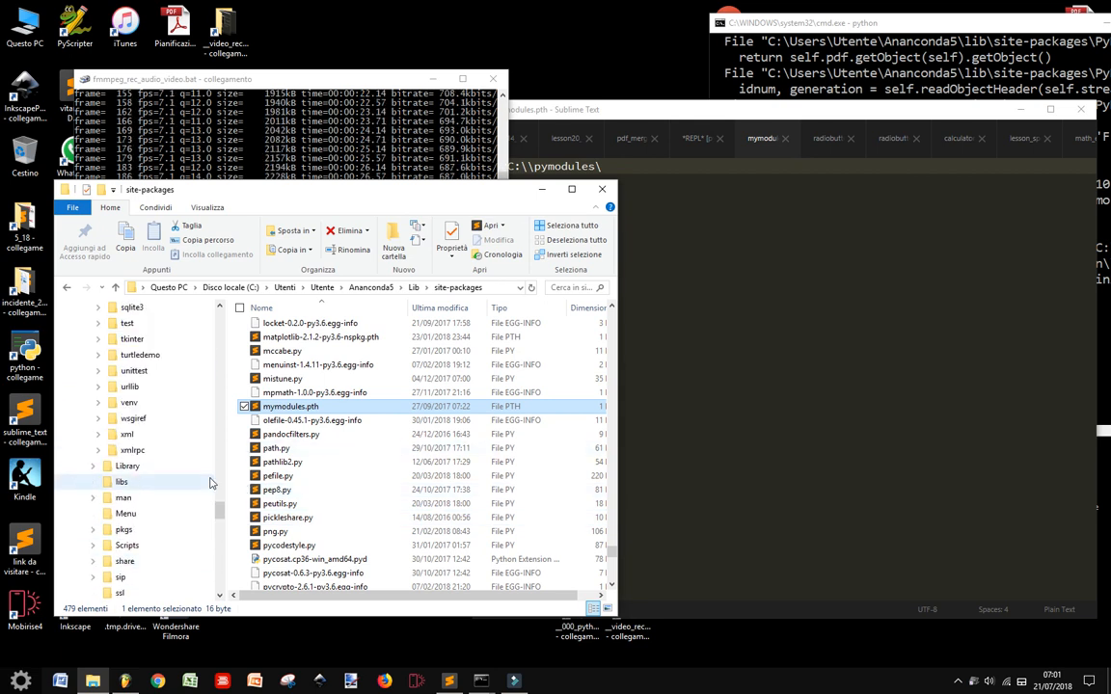
mouse_move(212, 514)
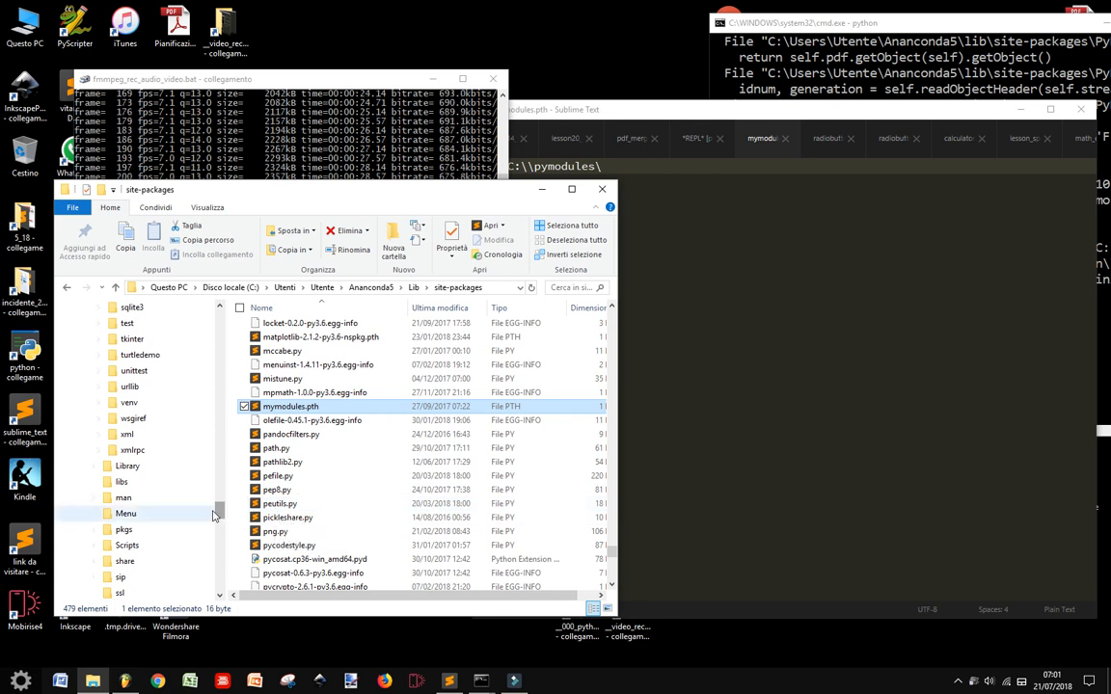
scroll("down", 3)
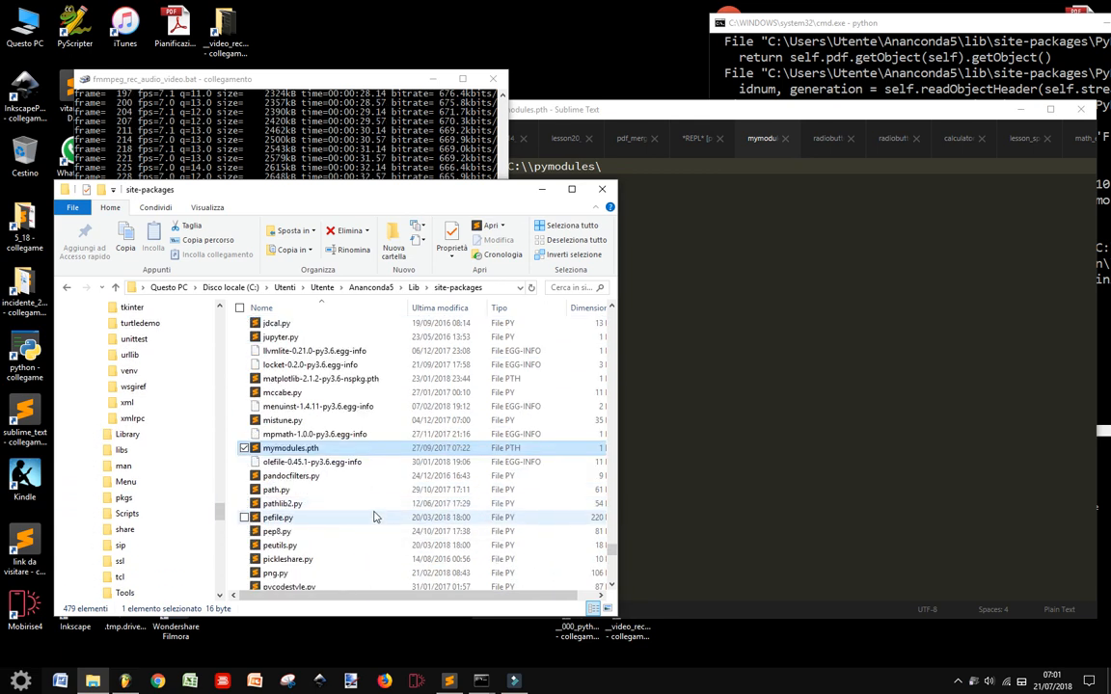
mouse_move(376, 517)
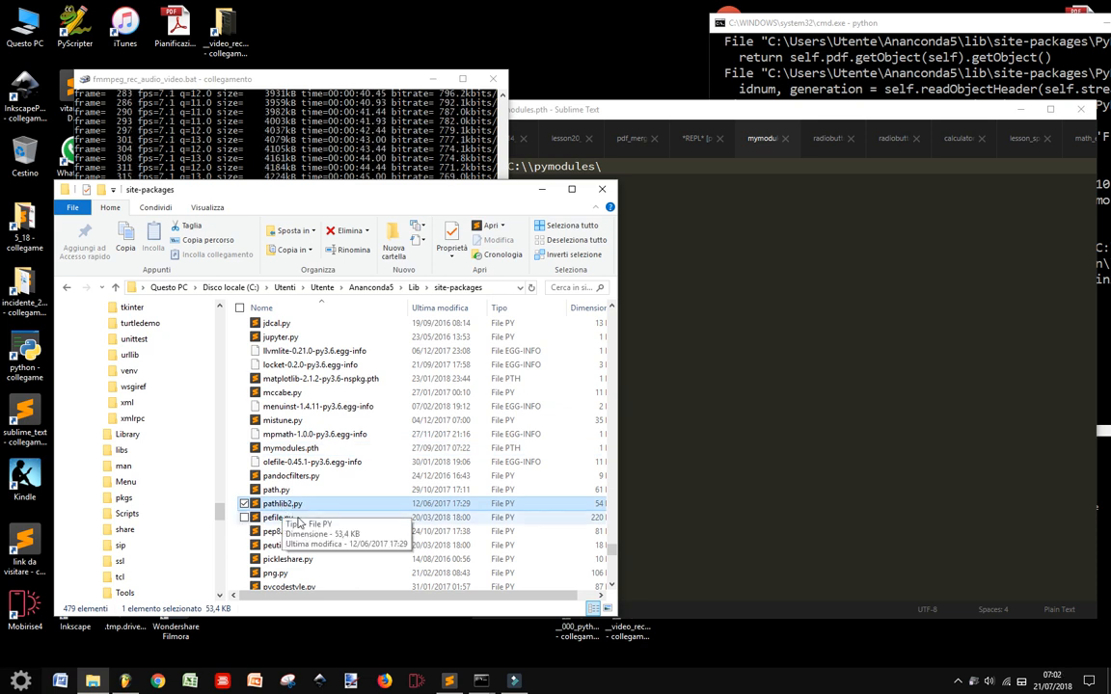
scroll("down", 3)
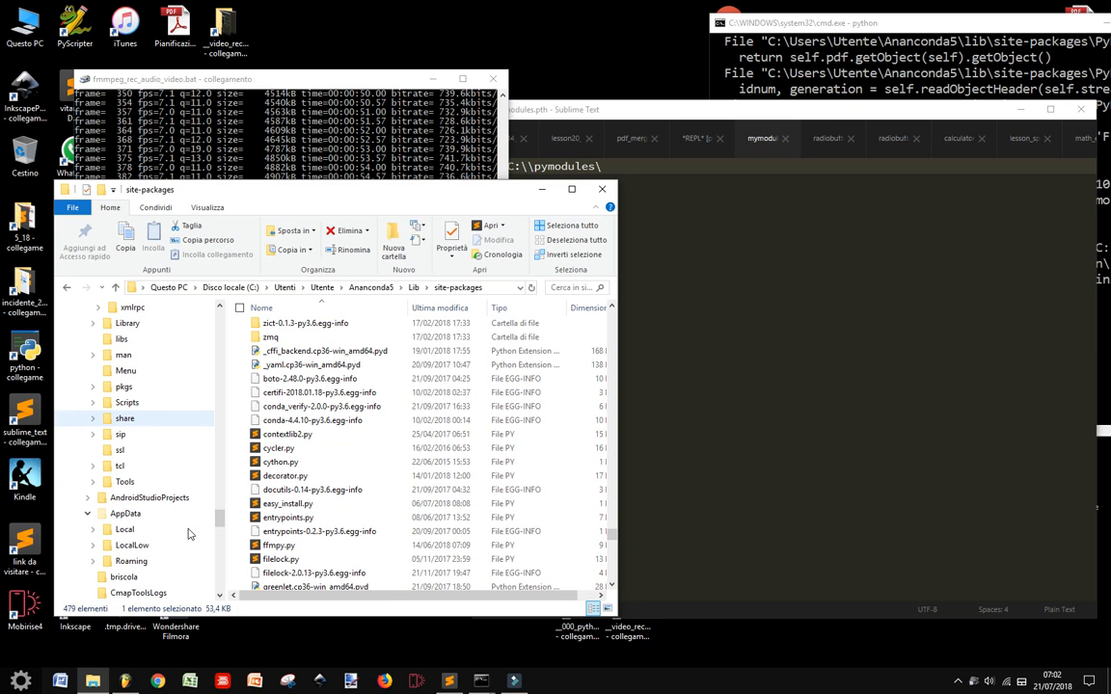
scroll("up", 3)
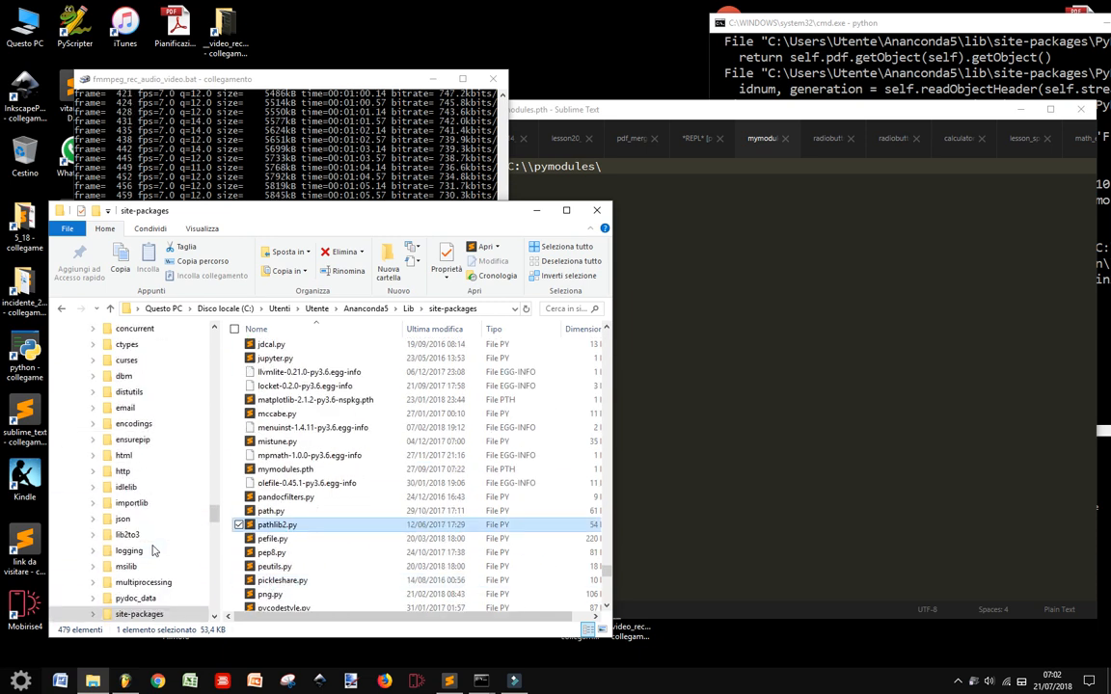
scroll("up", 3)
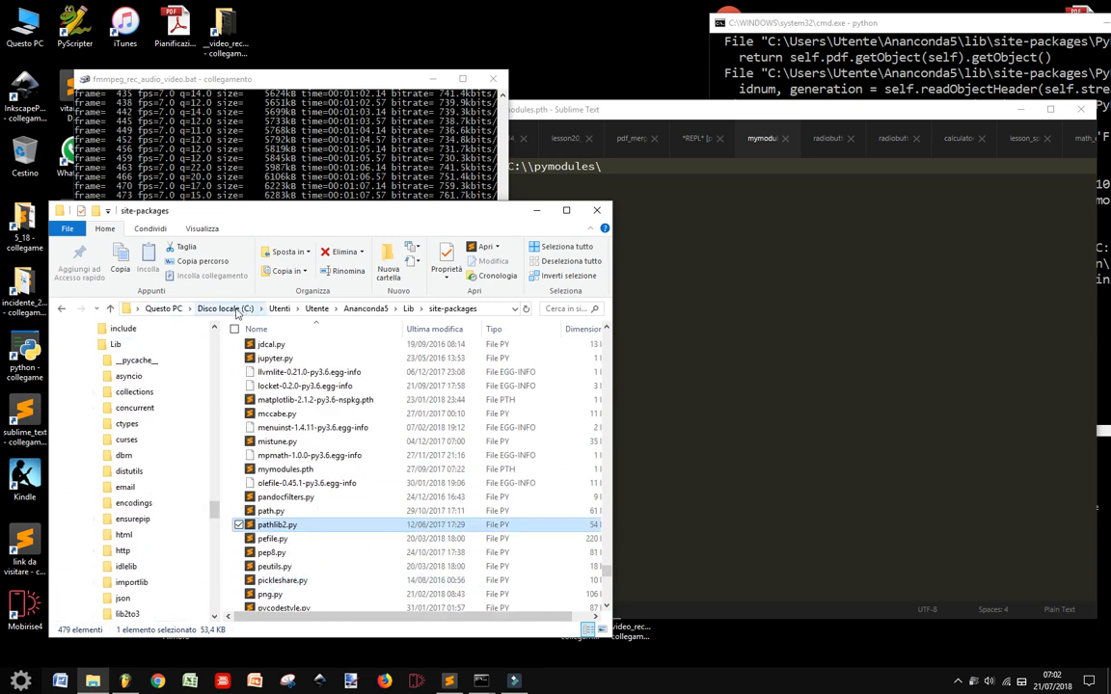
left_click(225, 308)
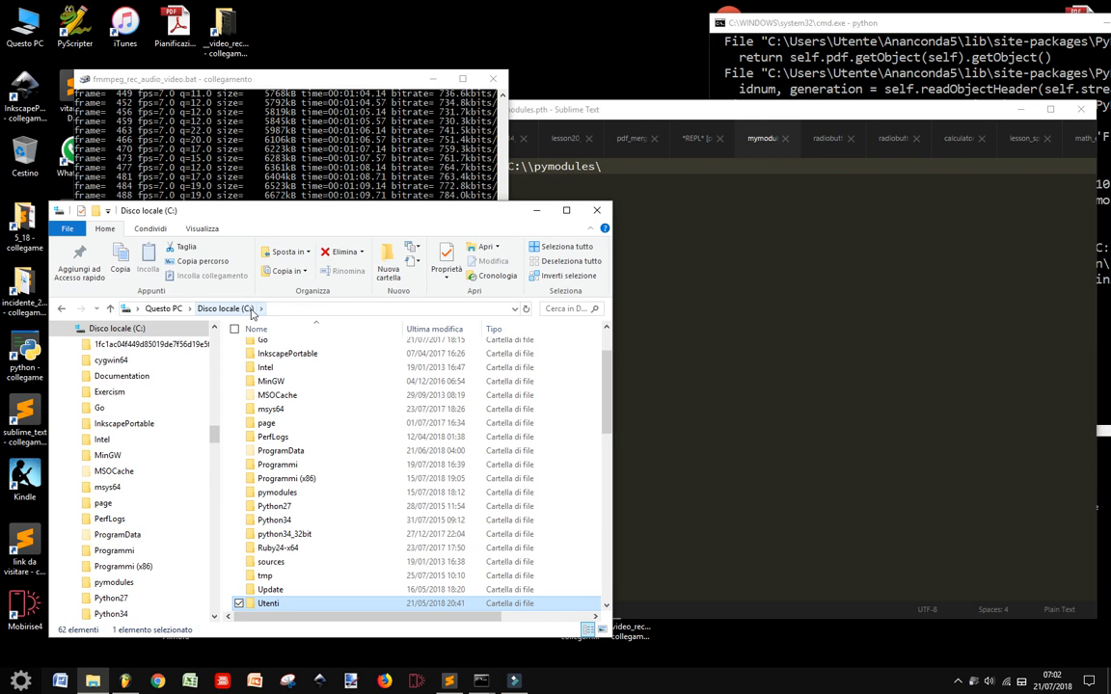
mouse_move(323, 575)
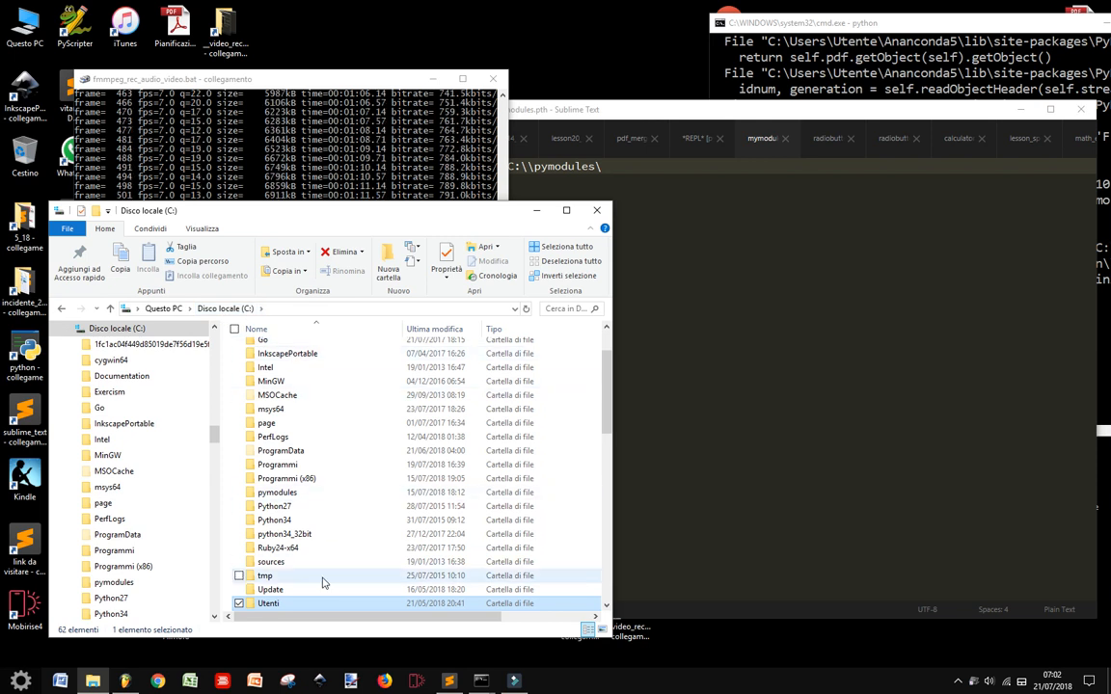
Open the pymodules folder and look through its Python scripts, including pngpdf2.py
scroll("down", 3)
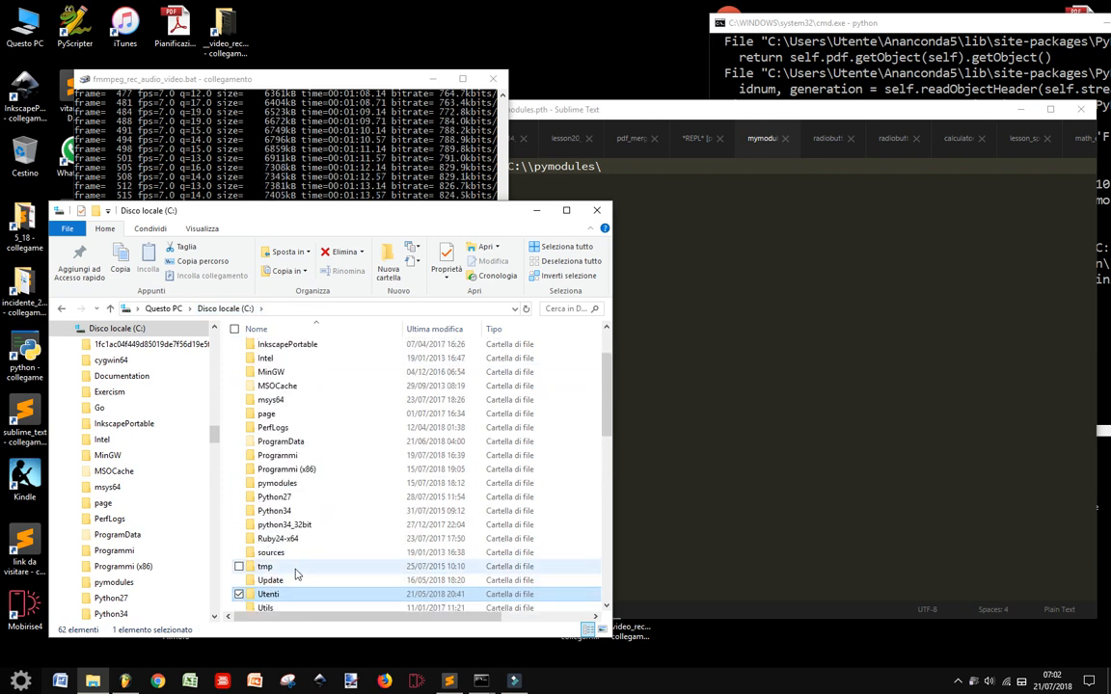
left_click(276, 483)
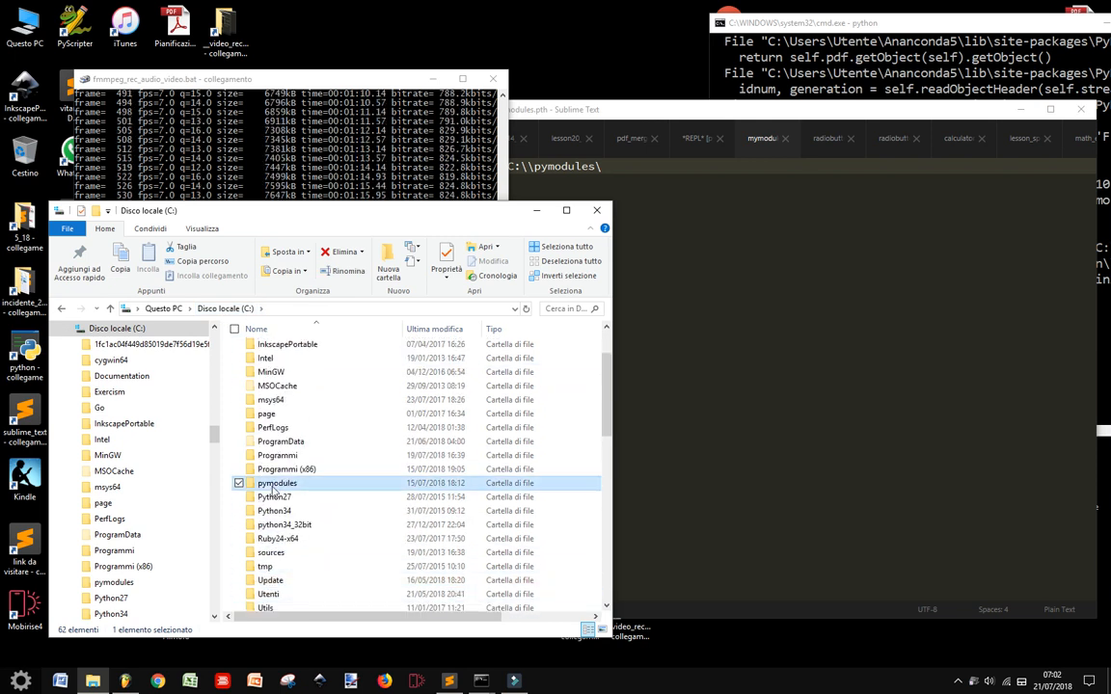
double_click(276, 482)
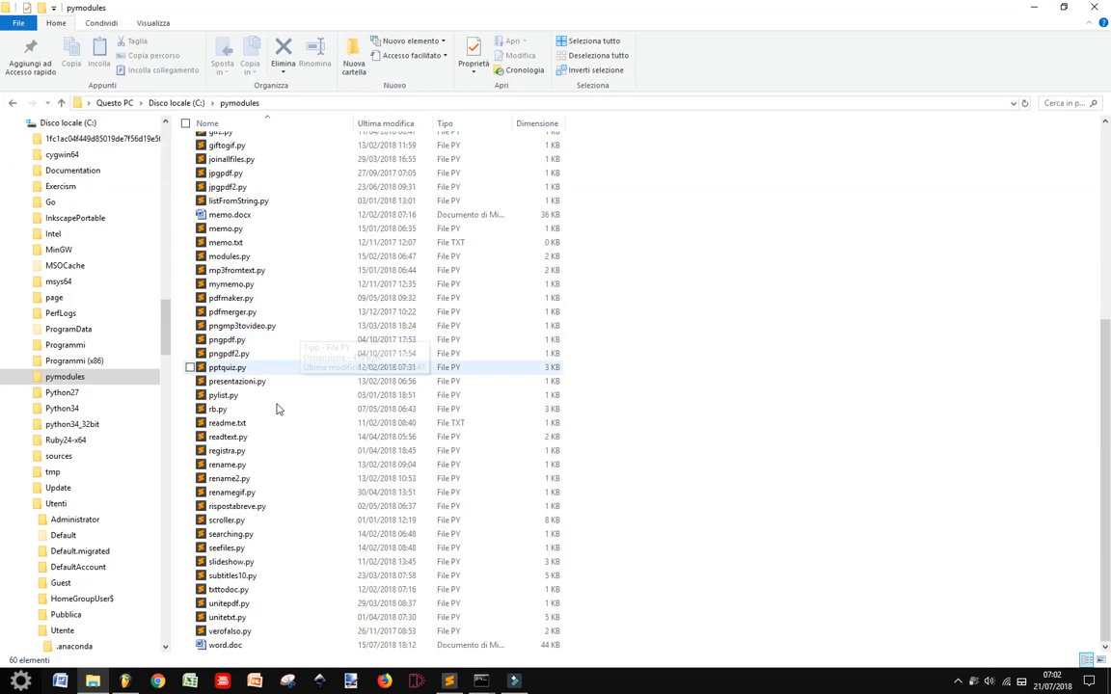
scroll("up", 3)
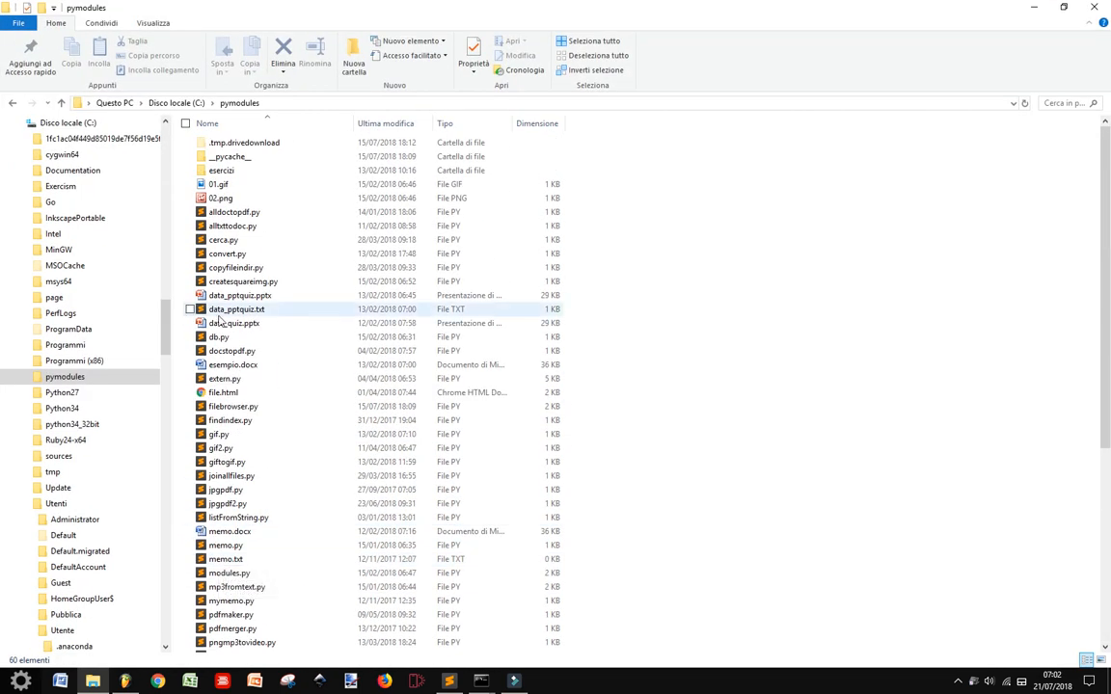
scroll("down", 3)
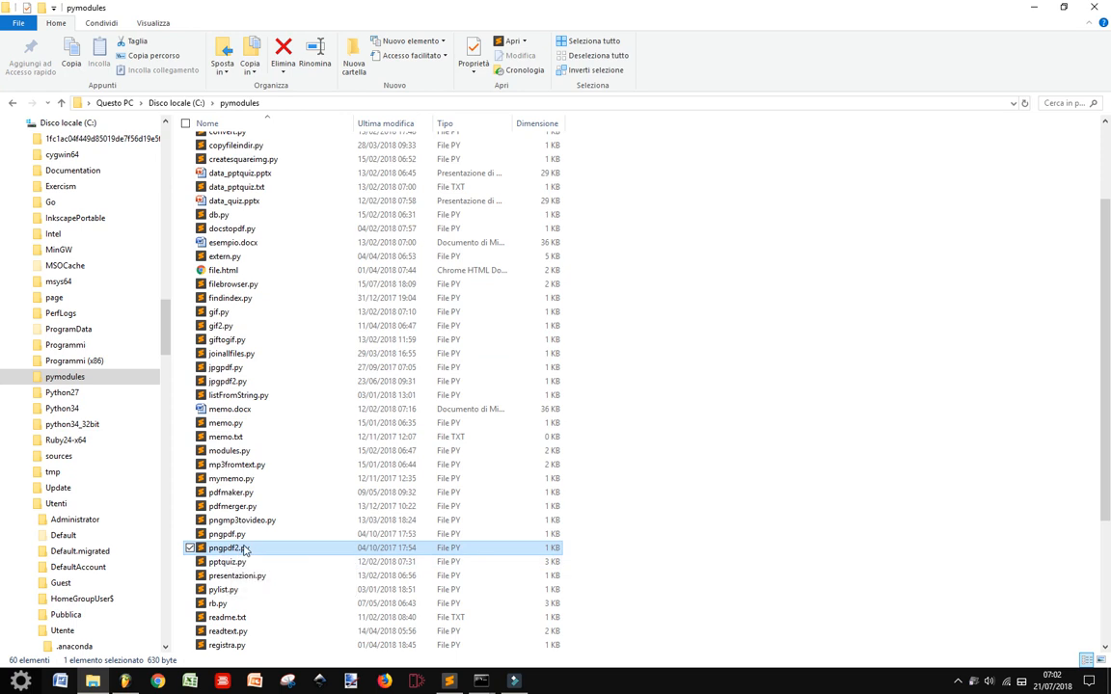
scroll("up", 3)
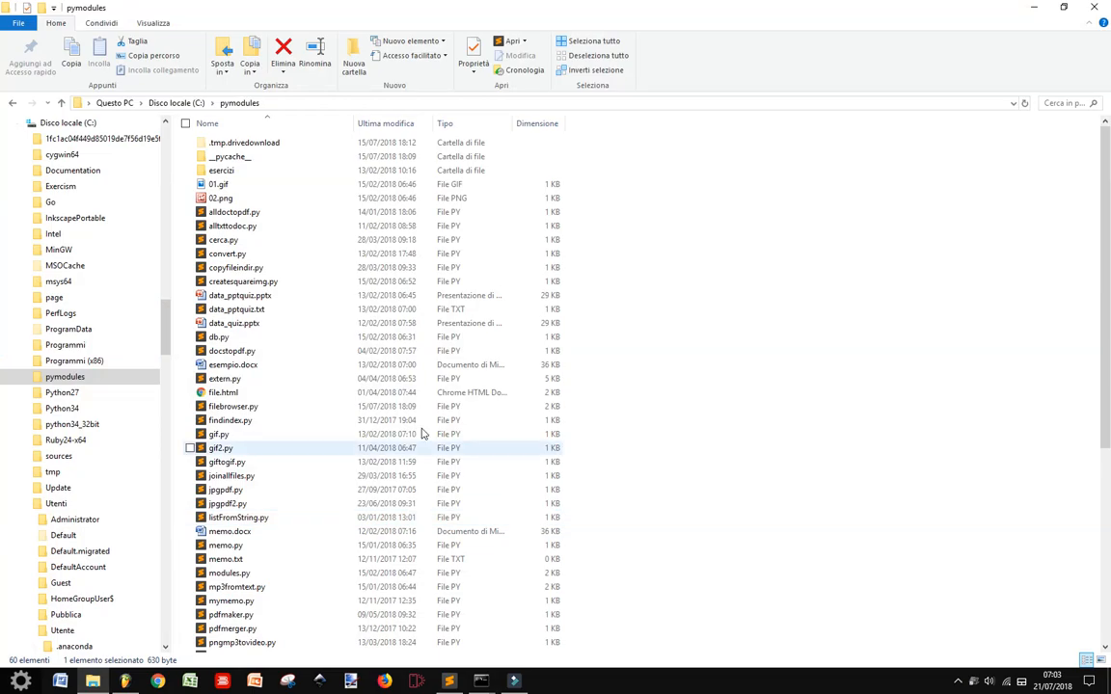
scroll("down", 3)
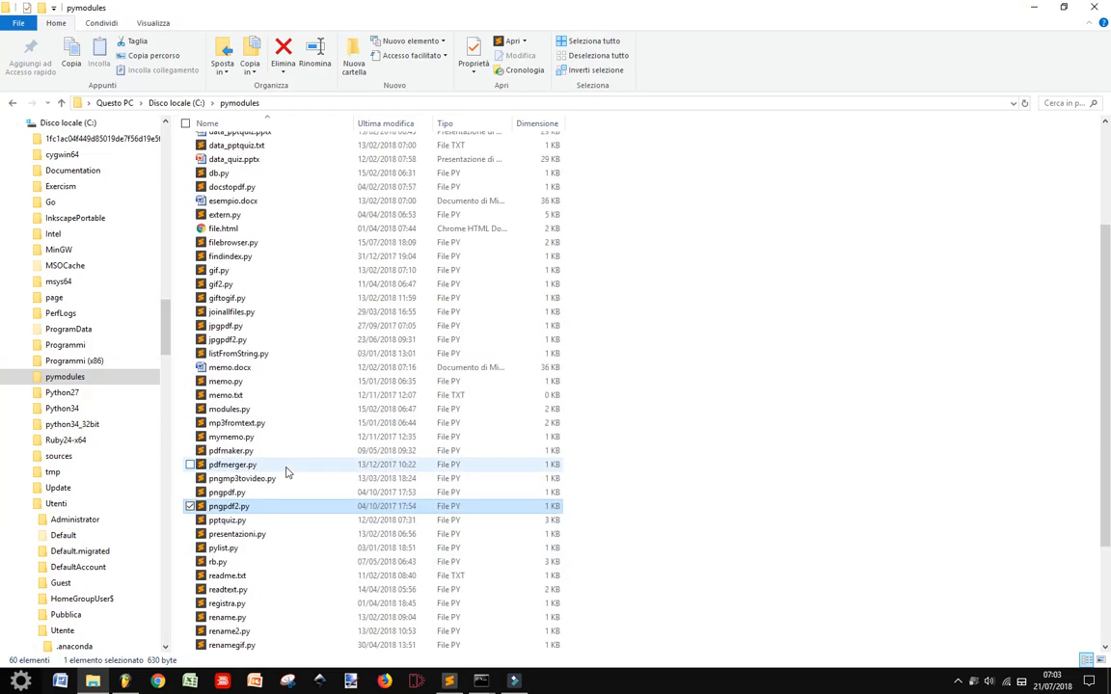
scroll("down", 3)
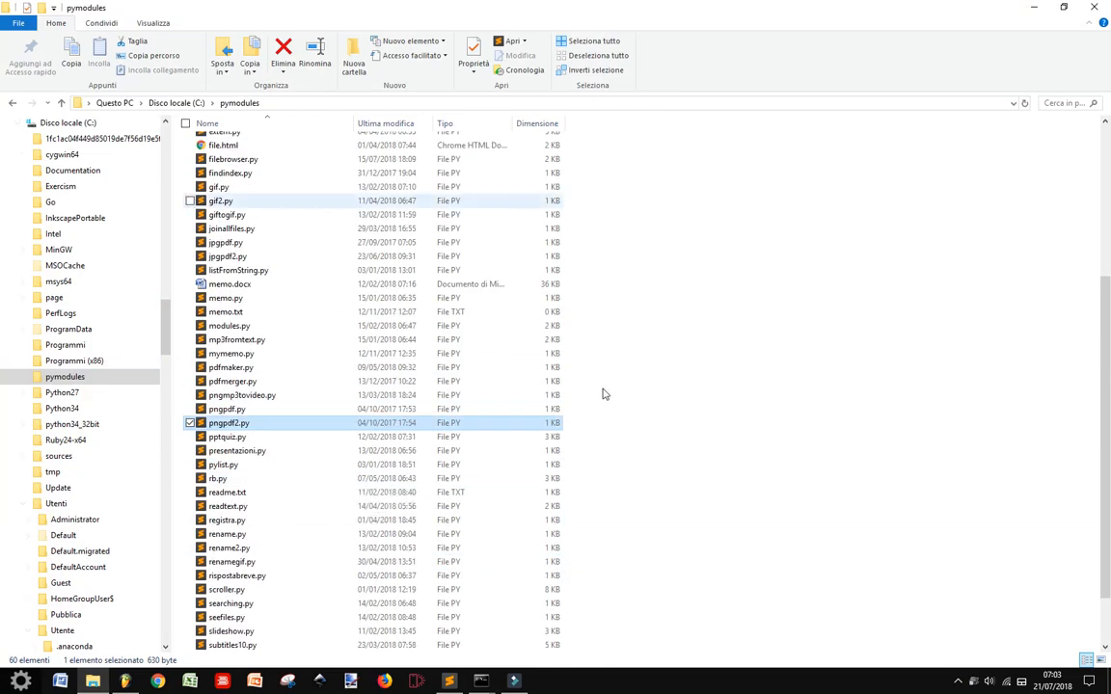
scroll("up", 3)
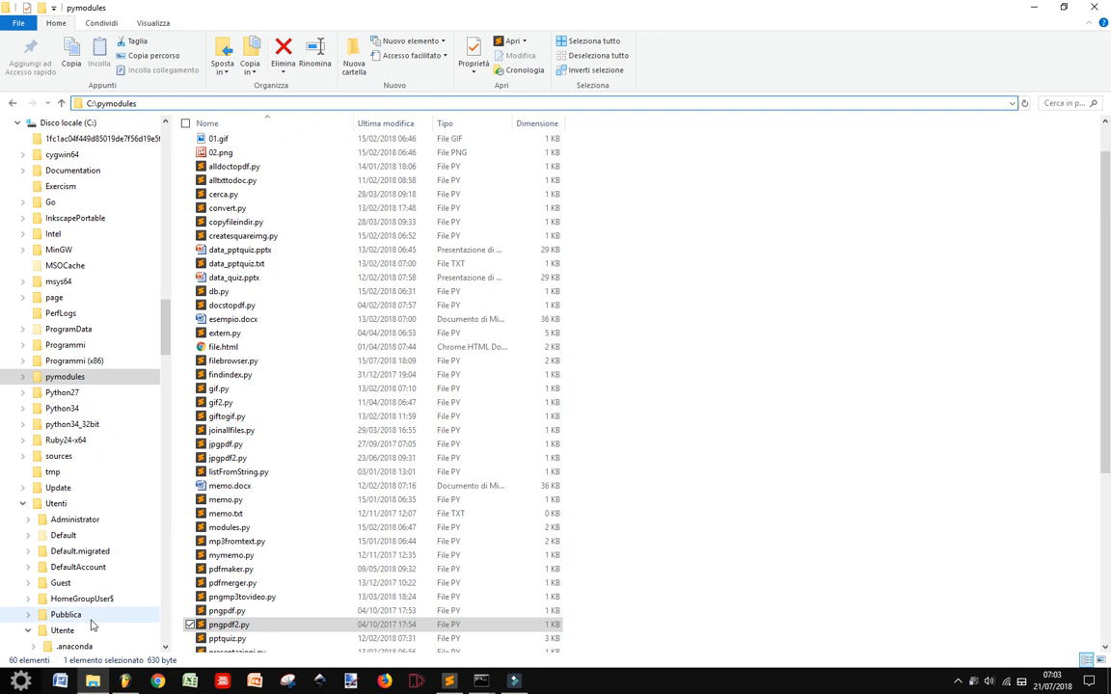
scroll("down", 3)
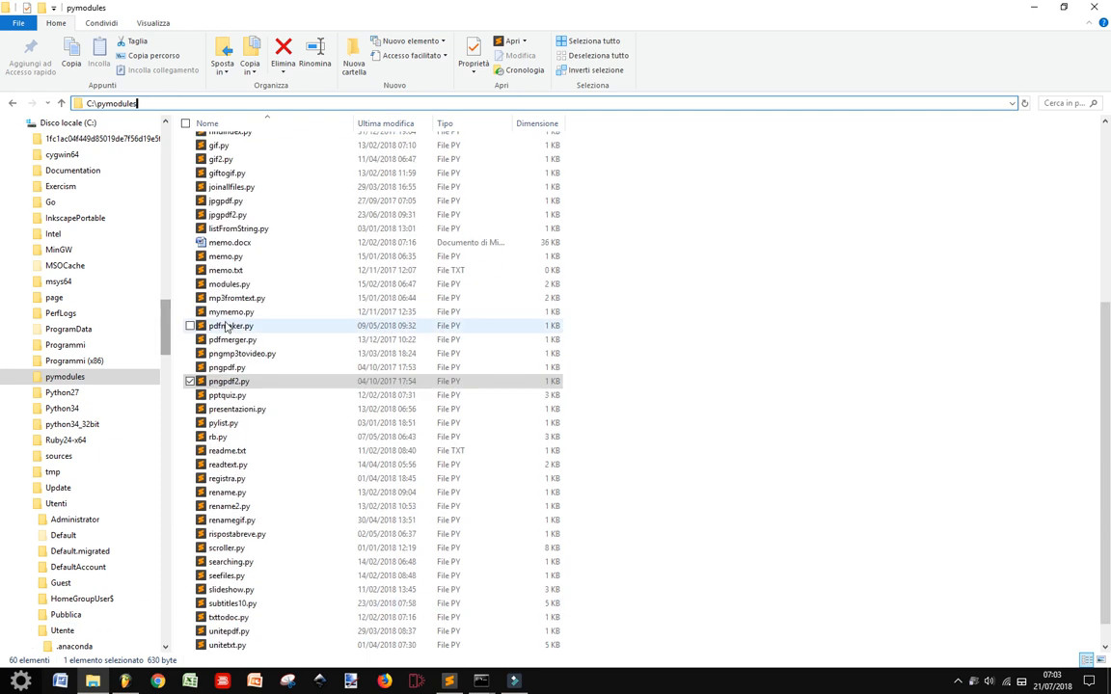
mouse_move(229, 325)
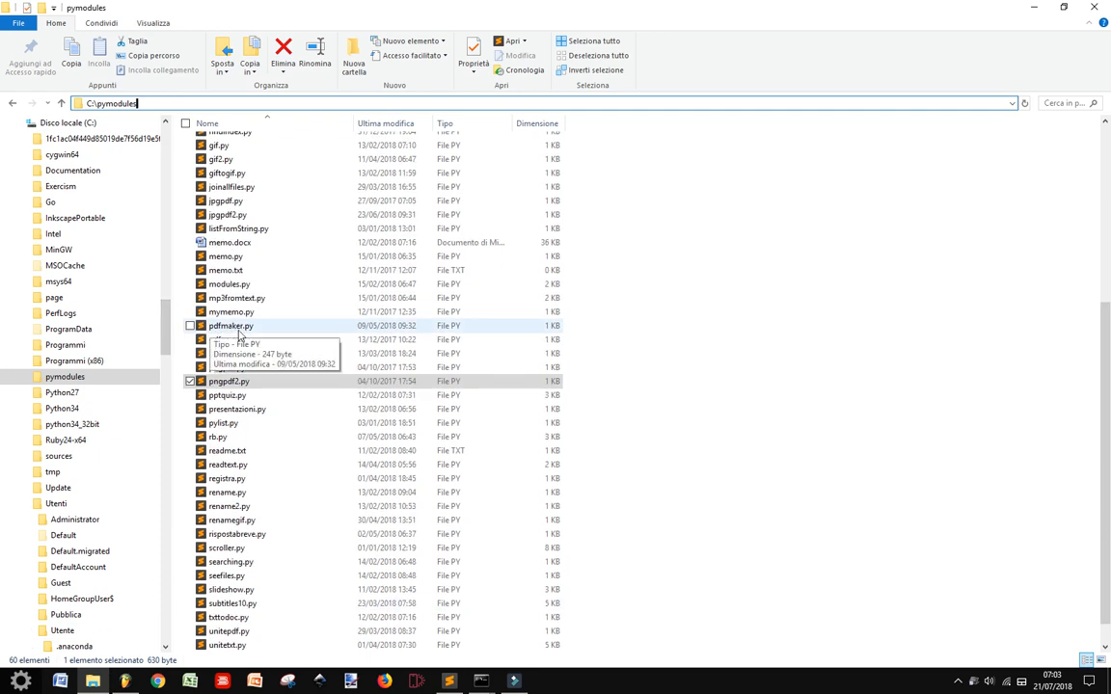
mouse_move(178, 344)
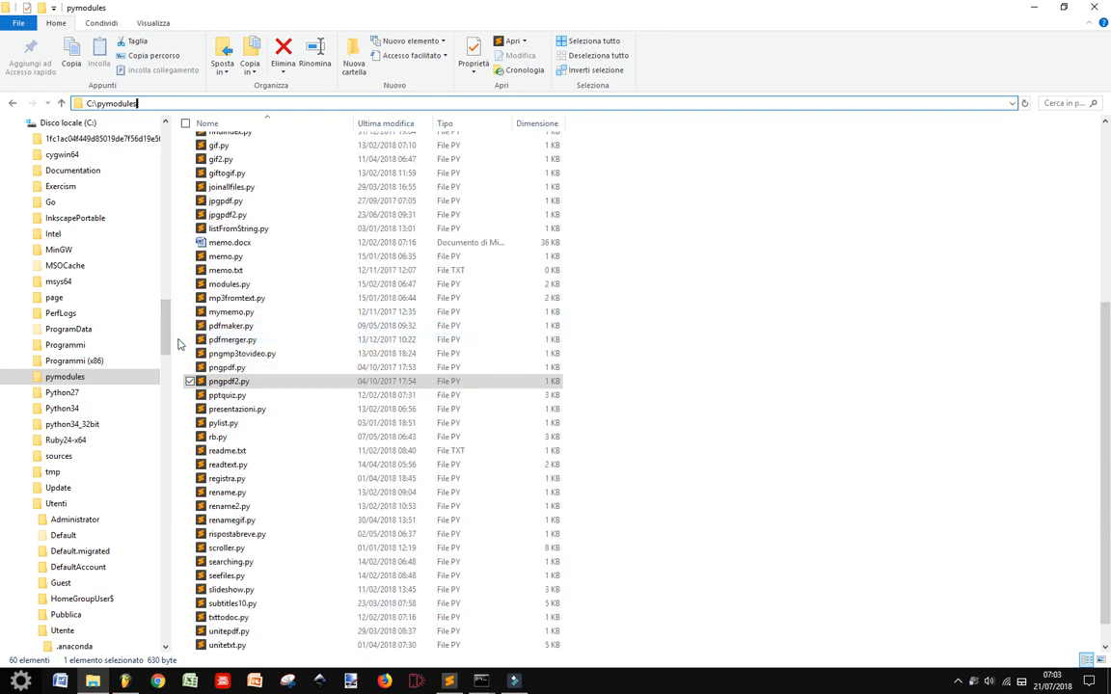
scroll("down", 3)
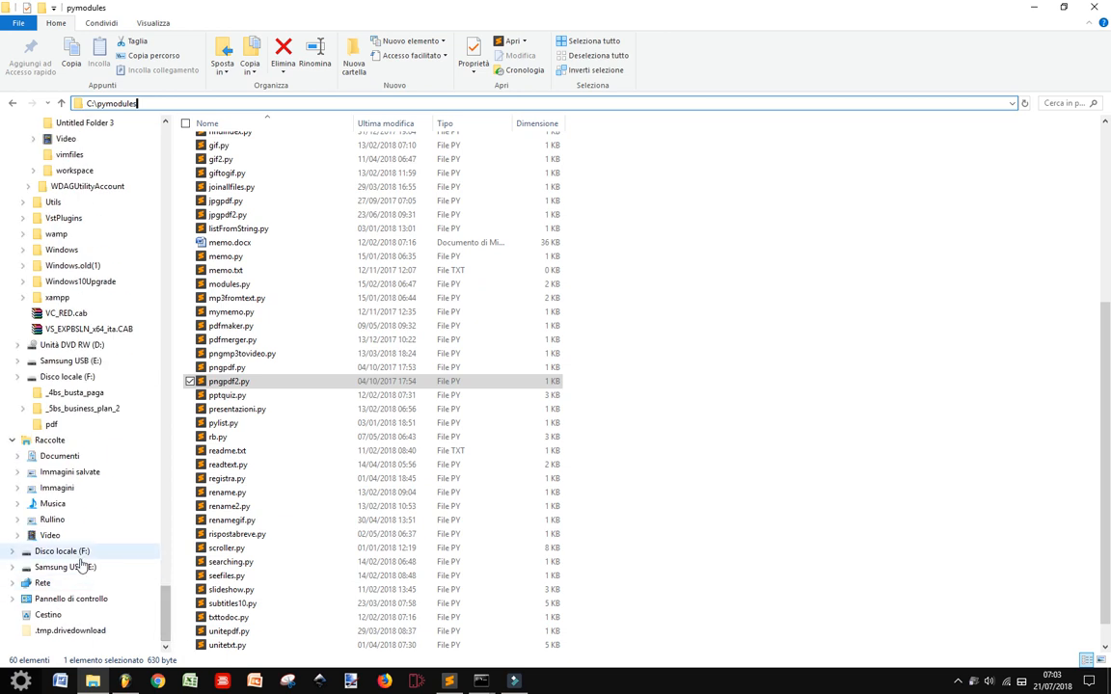
Go to the root of drive F (Disco locale F:) in the navigation pane
left_click(61, 552)
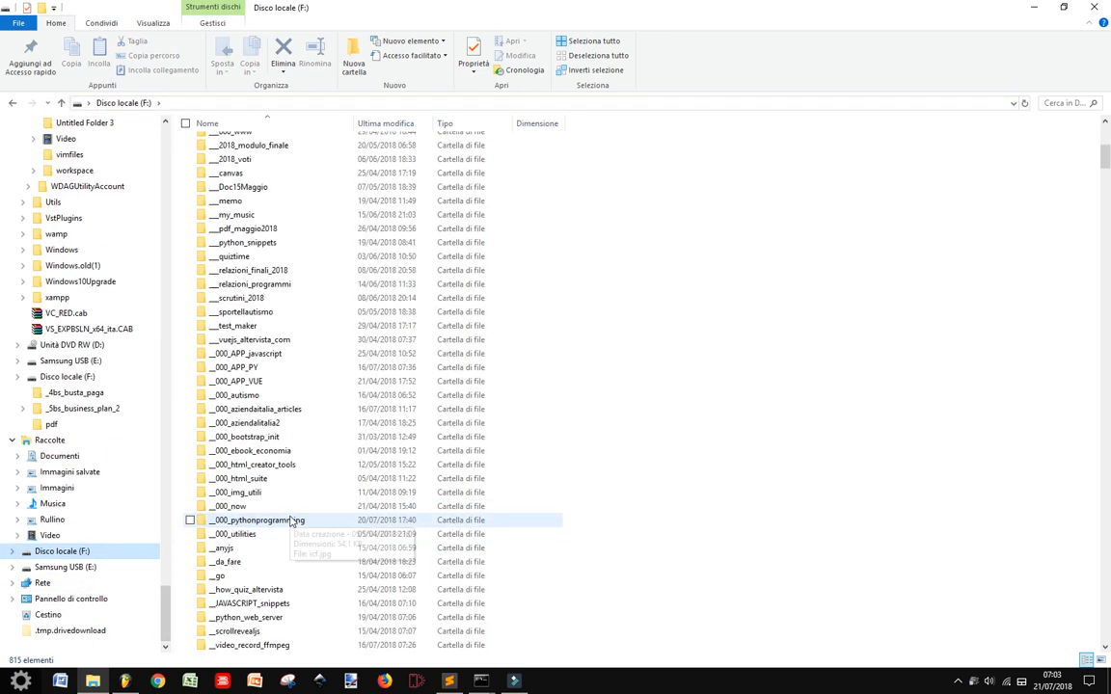
scroll("up", 3)
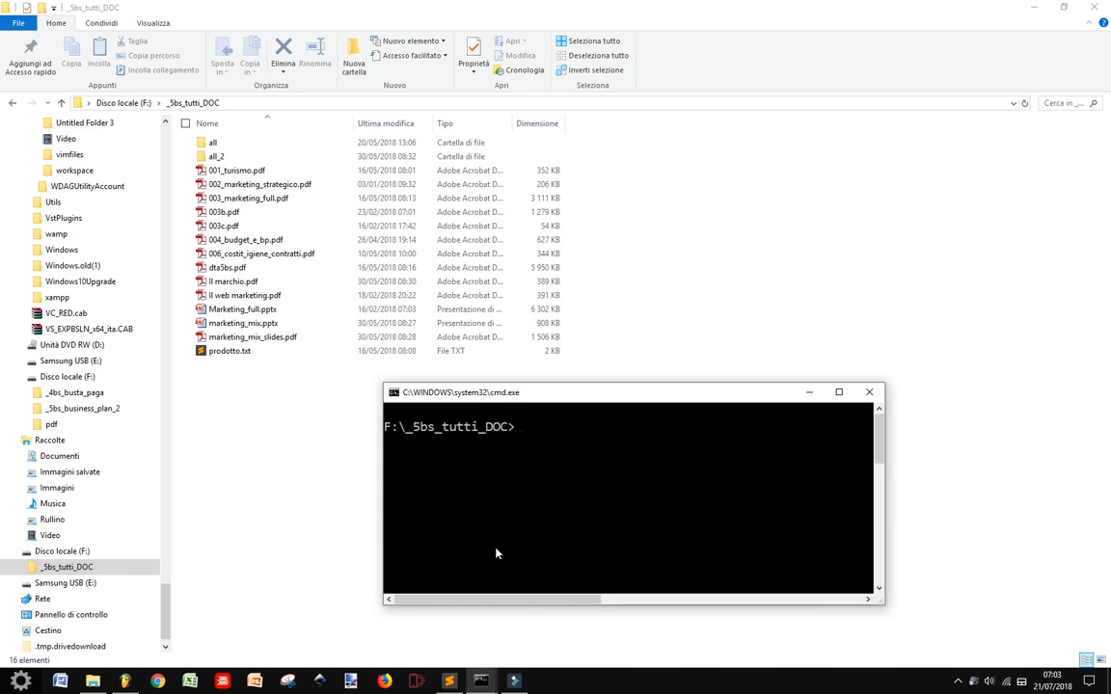
Run python -m pdfmerger in _5bs_tutti_DOC to produce result.pdf
type("python -")
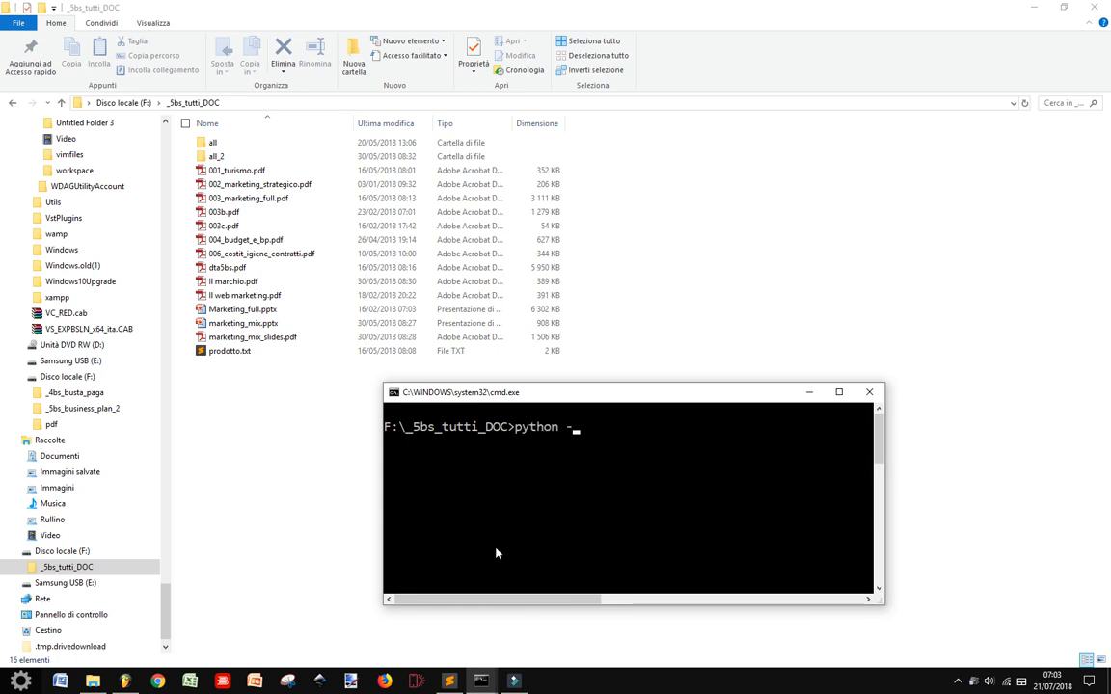
type("m")
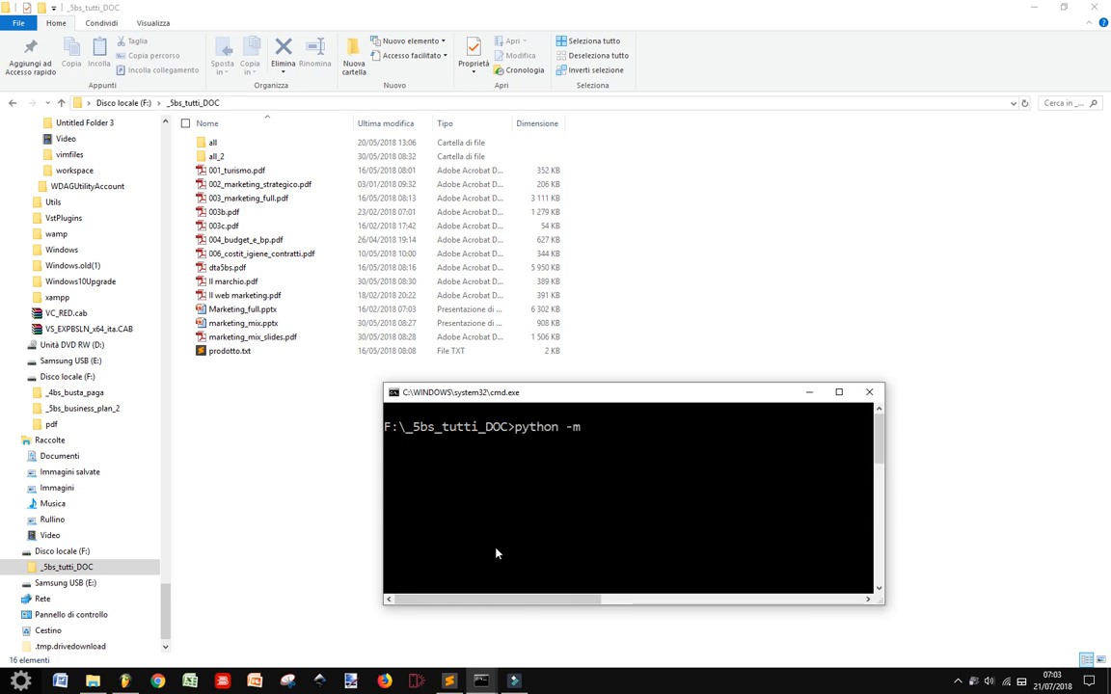
type("pdfmerger")
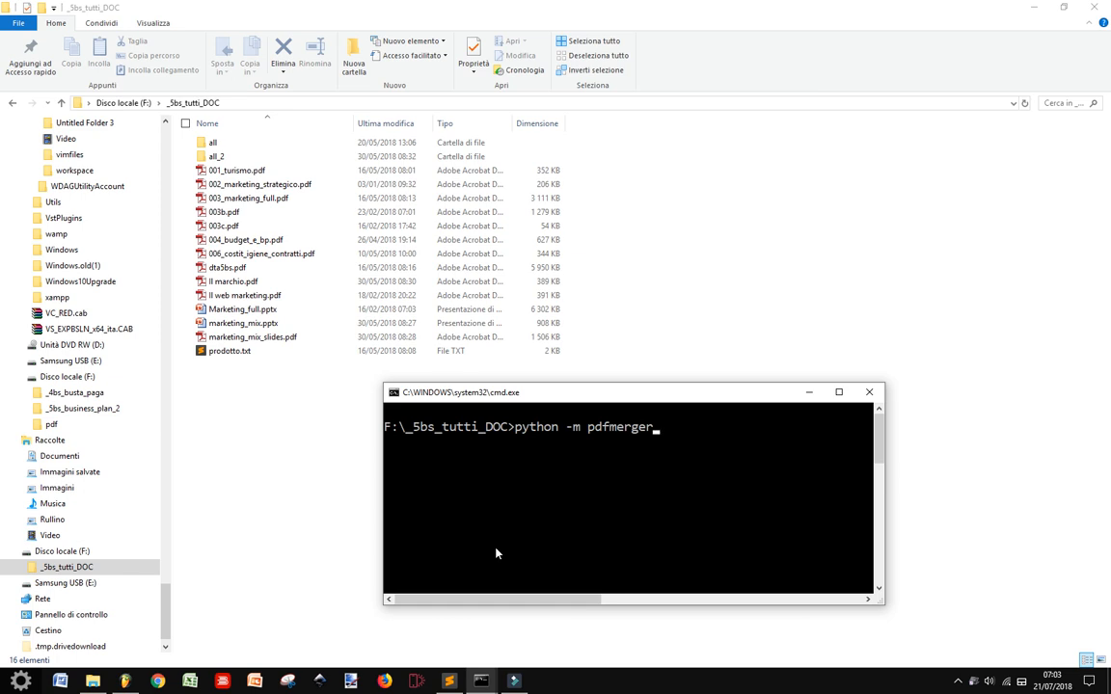
key("Backspace")
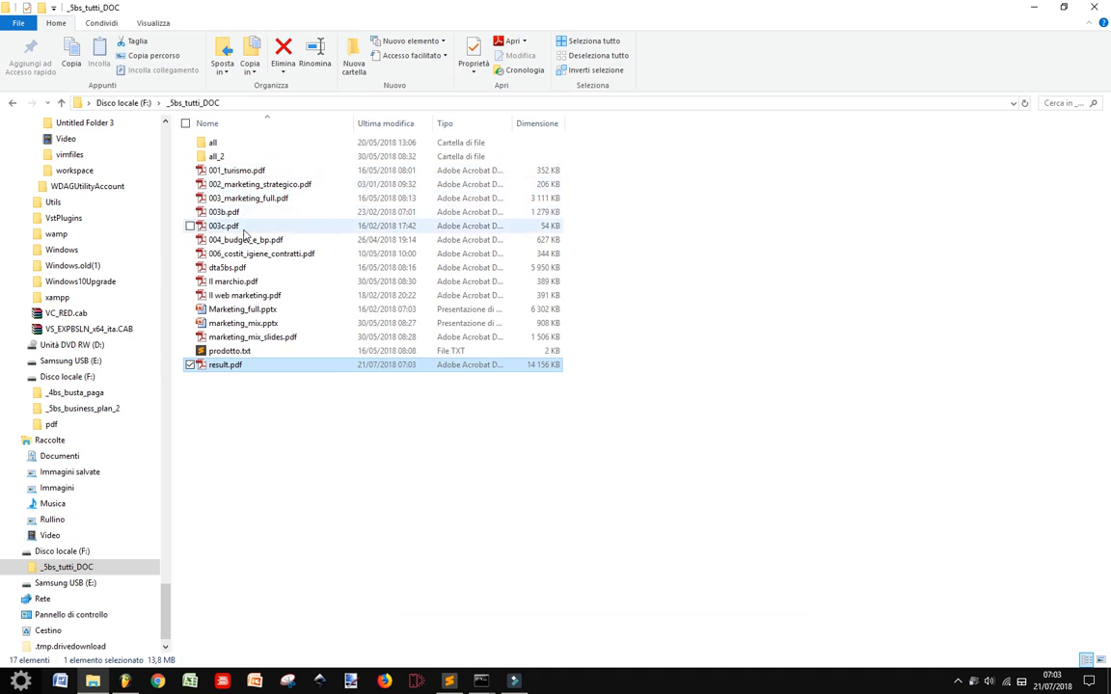
mouse_move(237, 336)
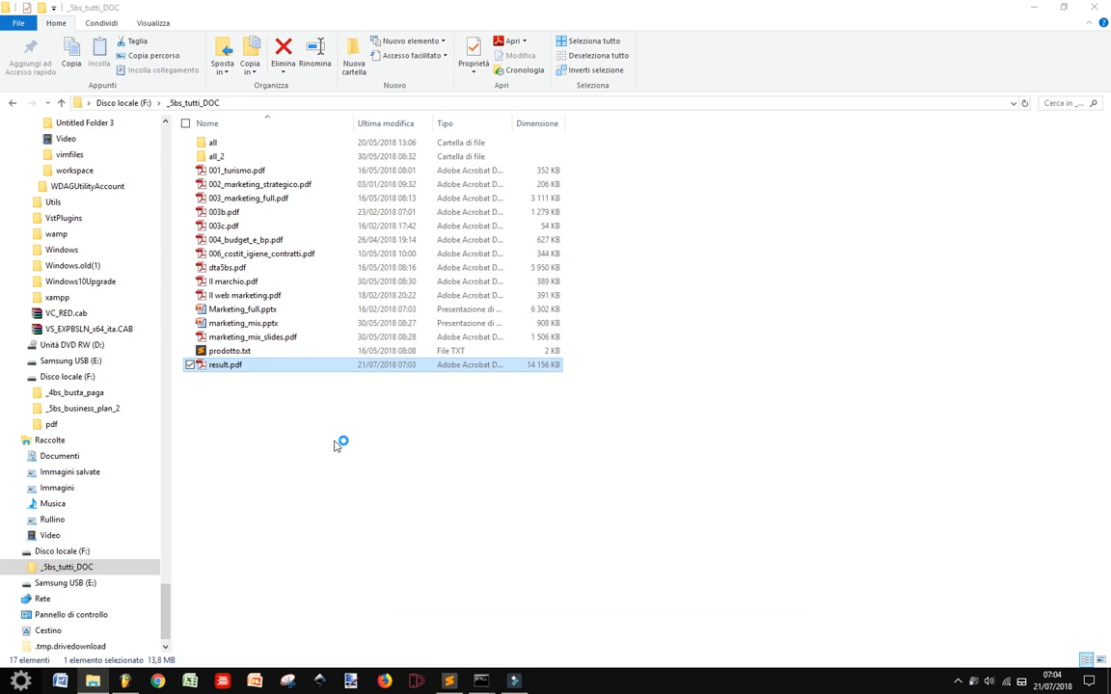
Open result.pdf in Adobe Reader and page through the 451-page document
double_click(226, 364)
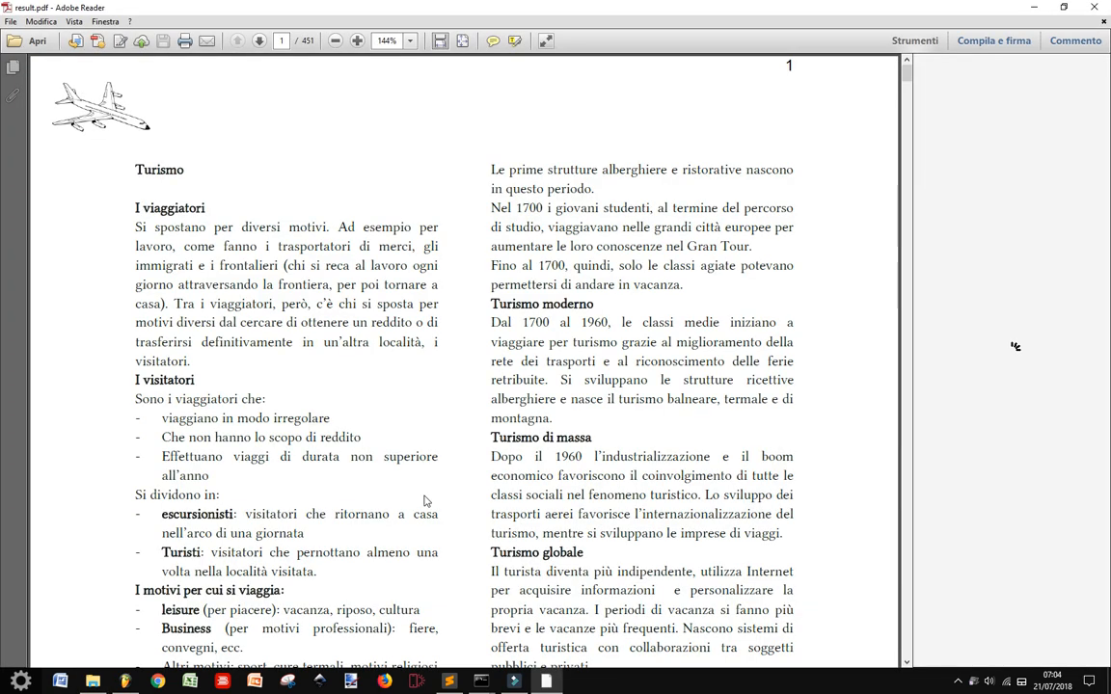
scroll("down", 3)
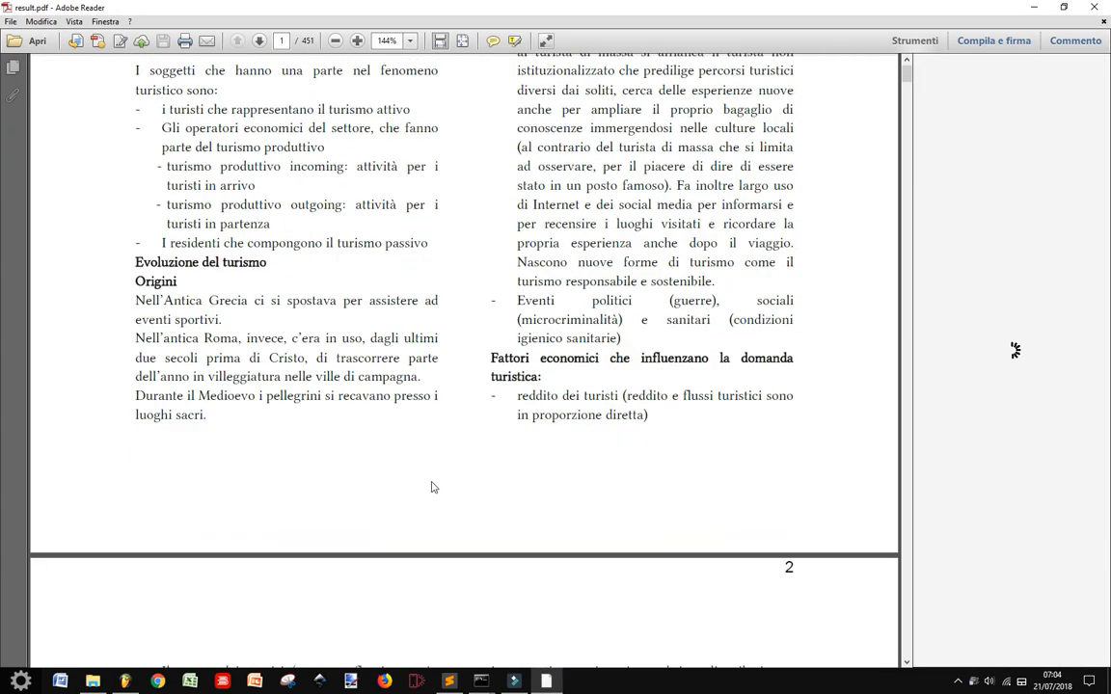
scroll("down", 3)
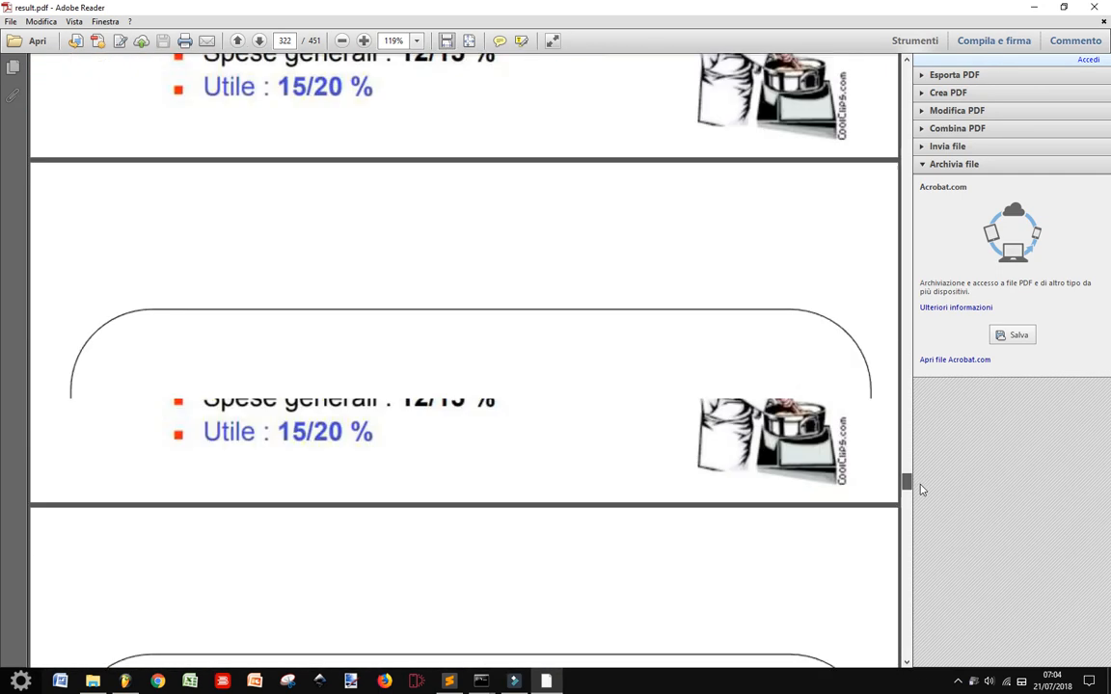
scroll("up", 3)
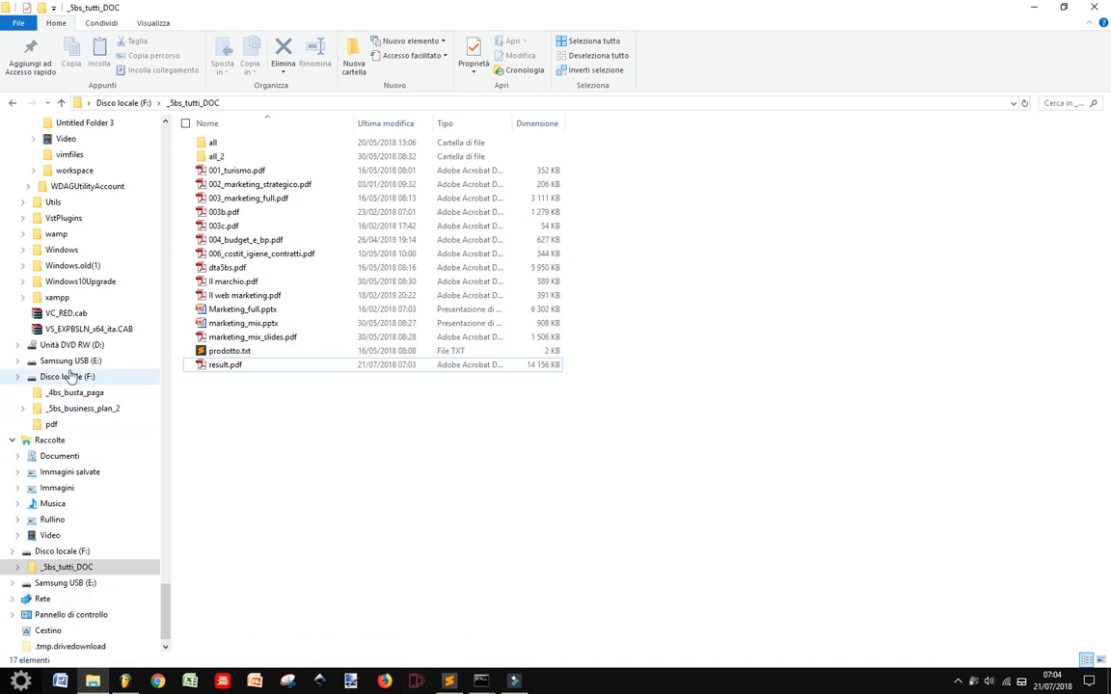
Scroll the navigation pane to drive C and open the pymodules folder
scroll("up", 3)
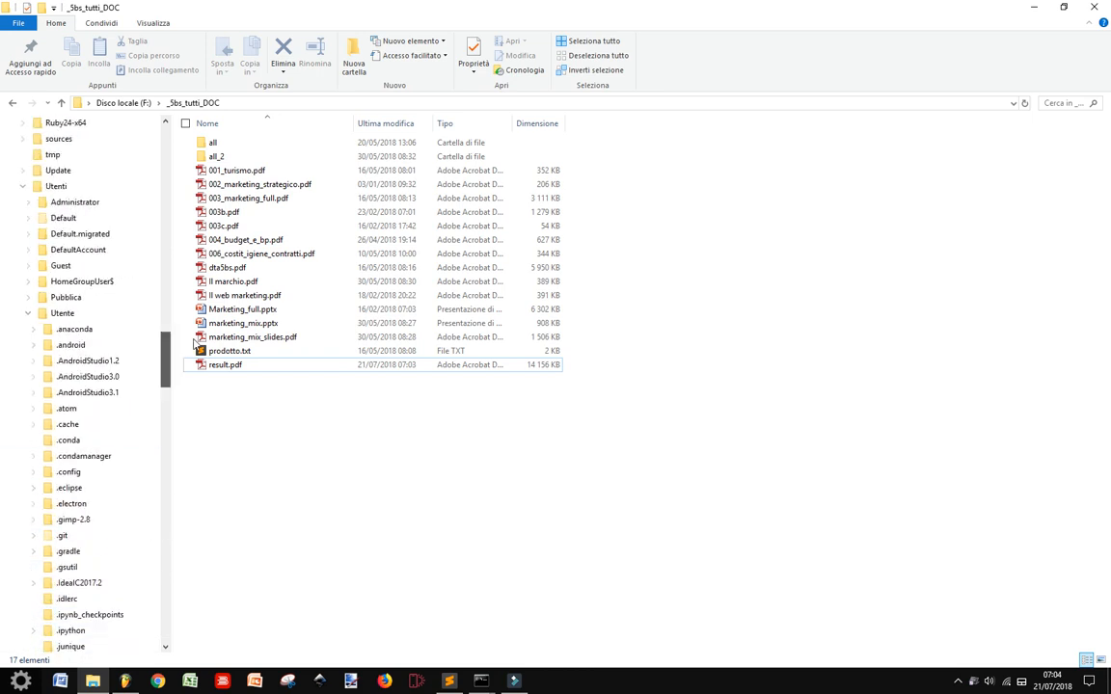
scroll("down", 3)
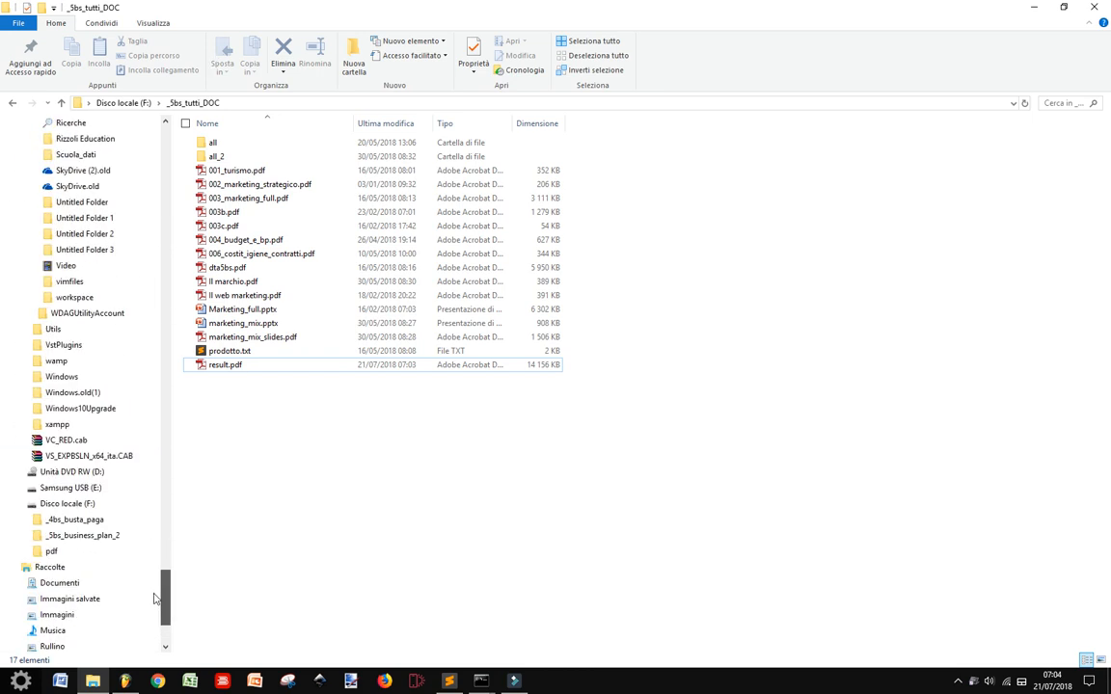
scroll("down", 3)
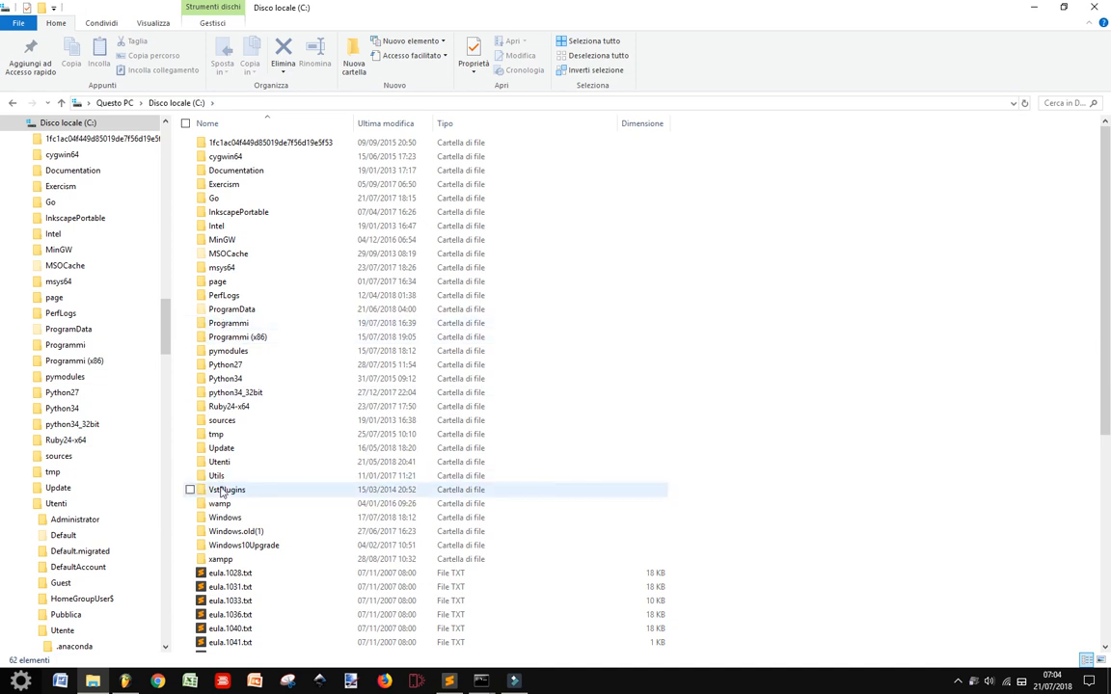
double_click(63, 377)
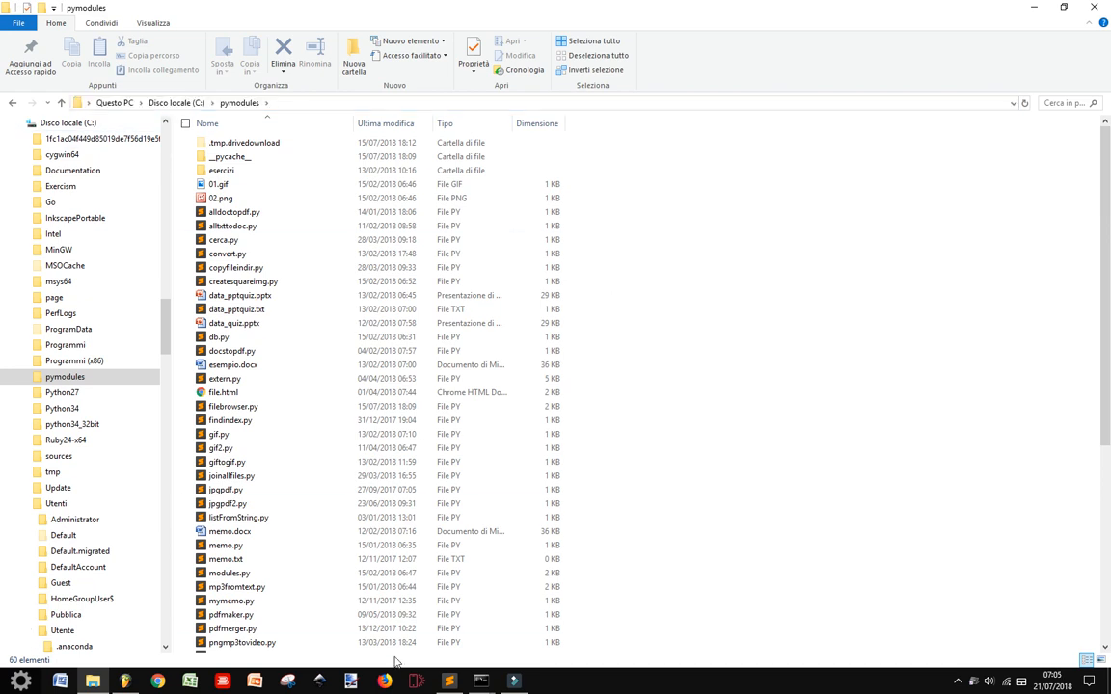
mouse_move(481, 681)
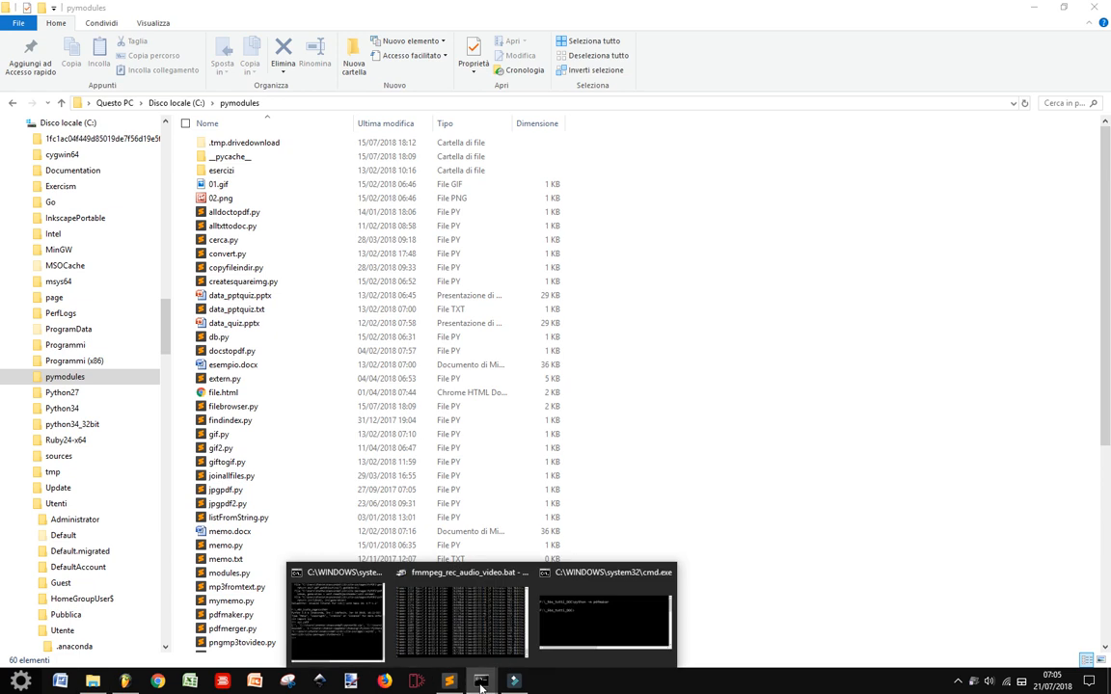
In the Command Prompt's Python session, import sys and print sys.path
left_click(603, 617)
type("python")
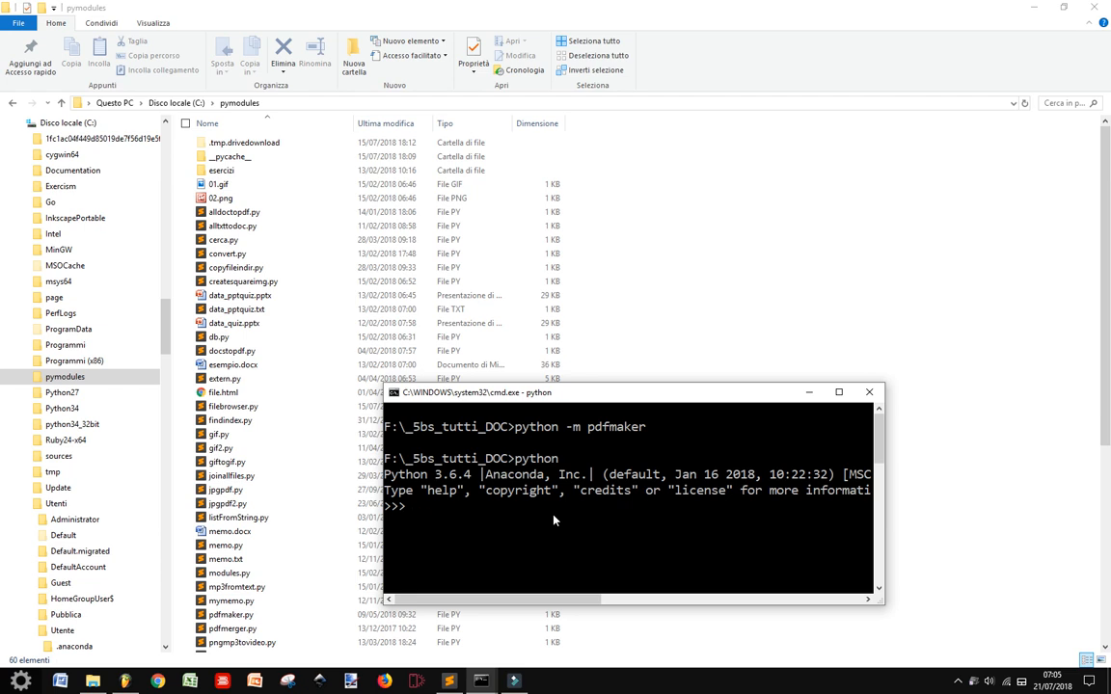
type("import sy")
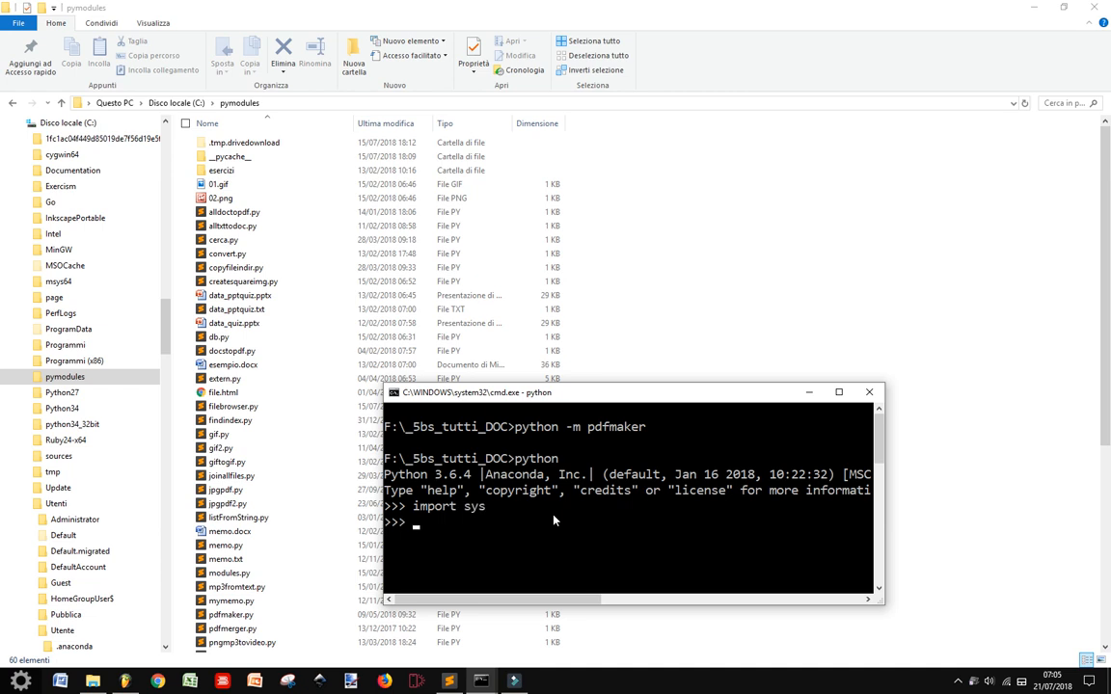
type("sy")
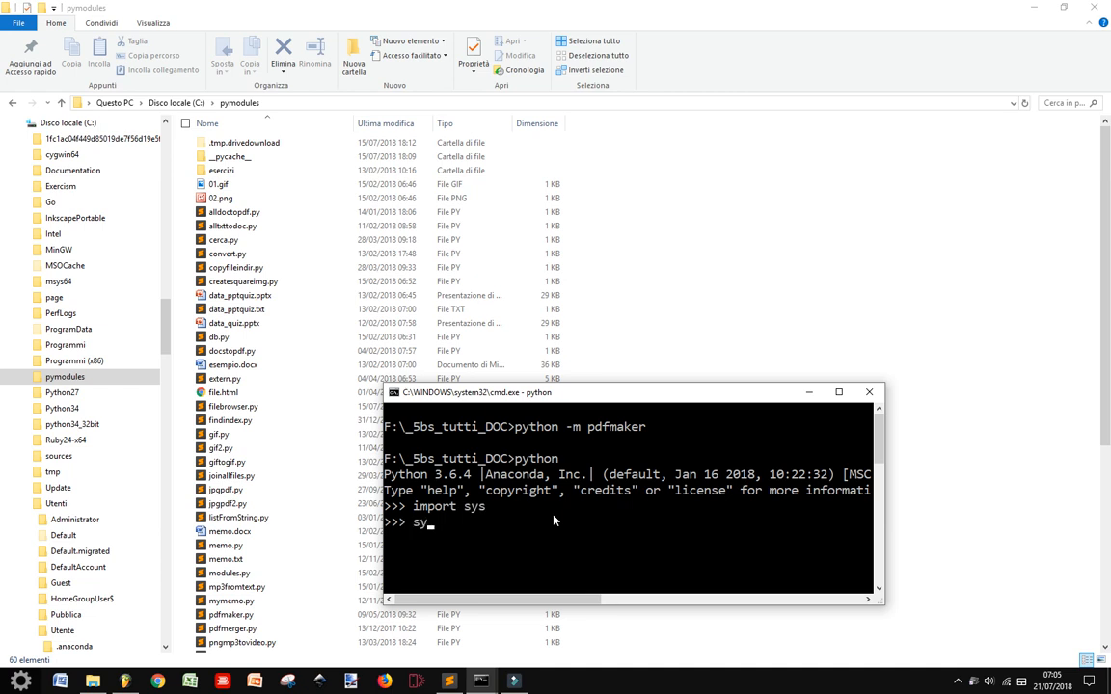
type(".path")
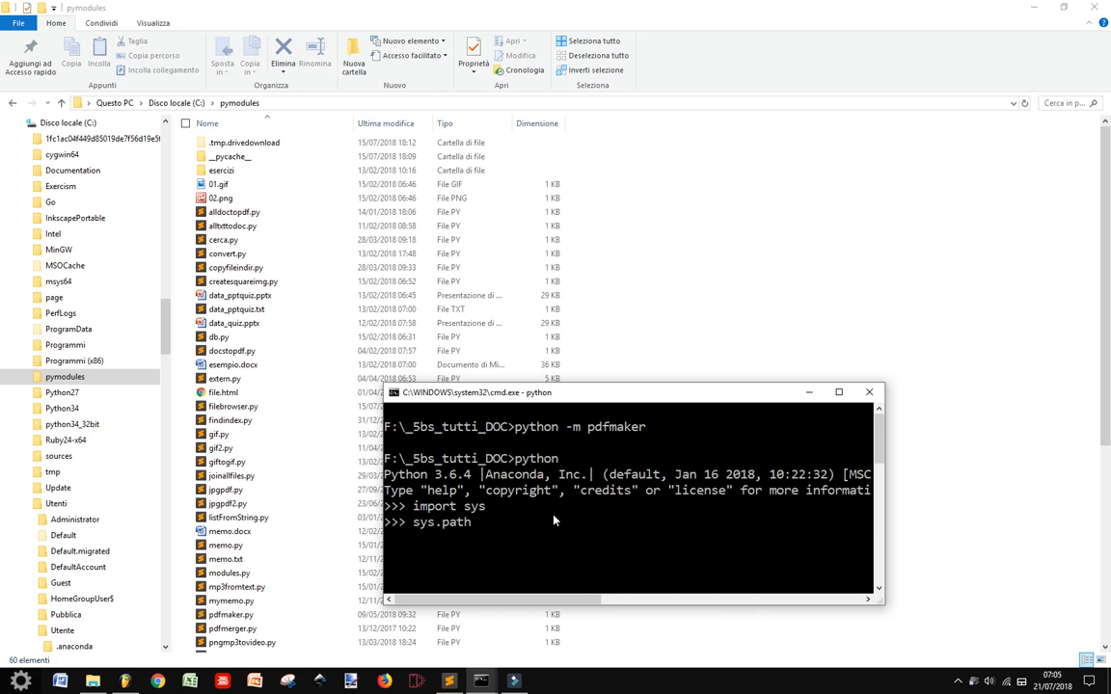
key("Return")
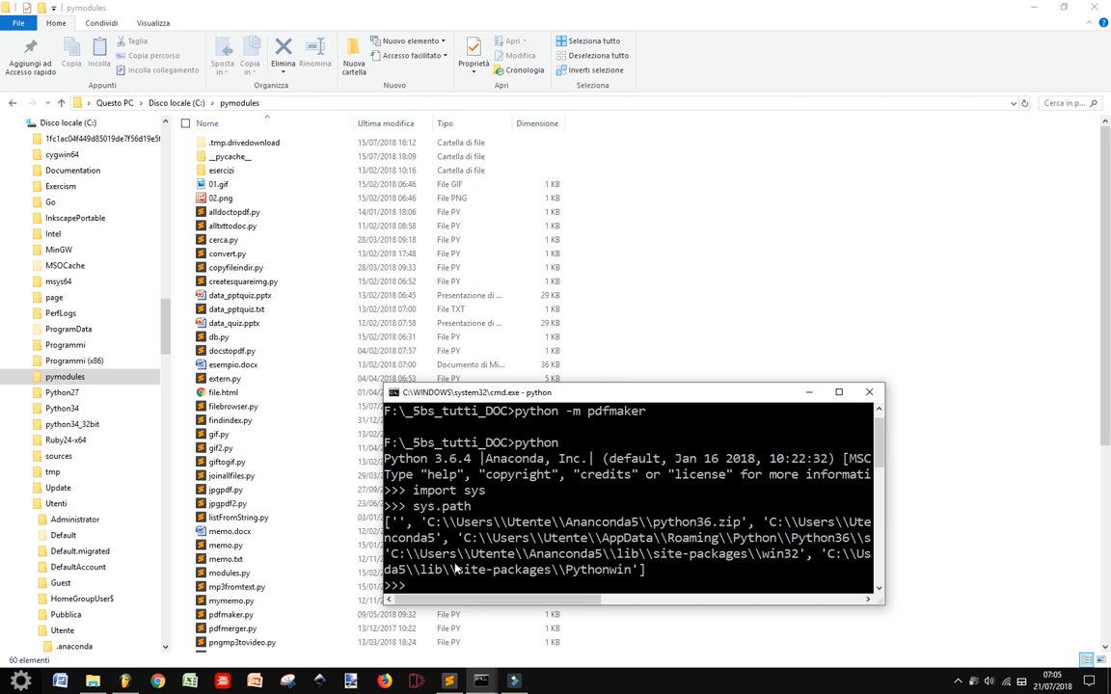
mouse_move(499, 572)
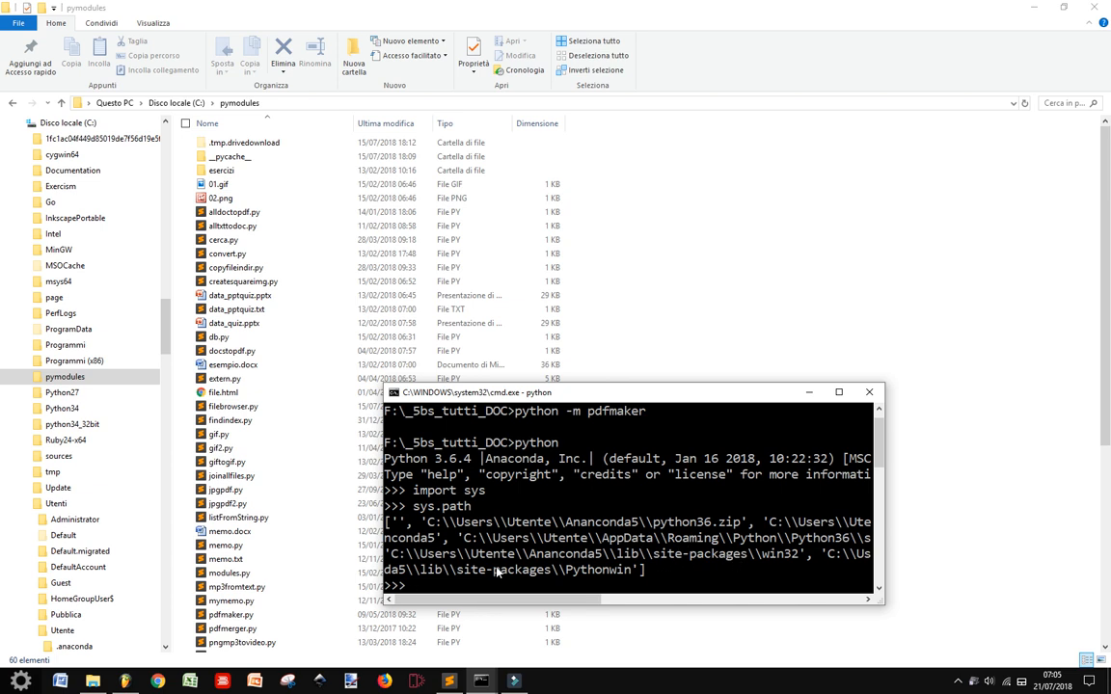
mouse_move(637, 559)
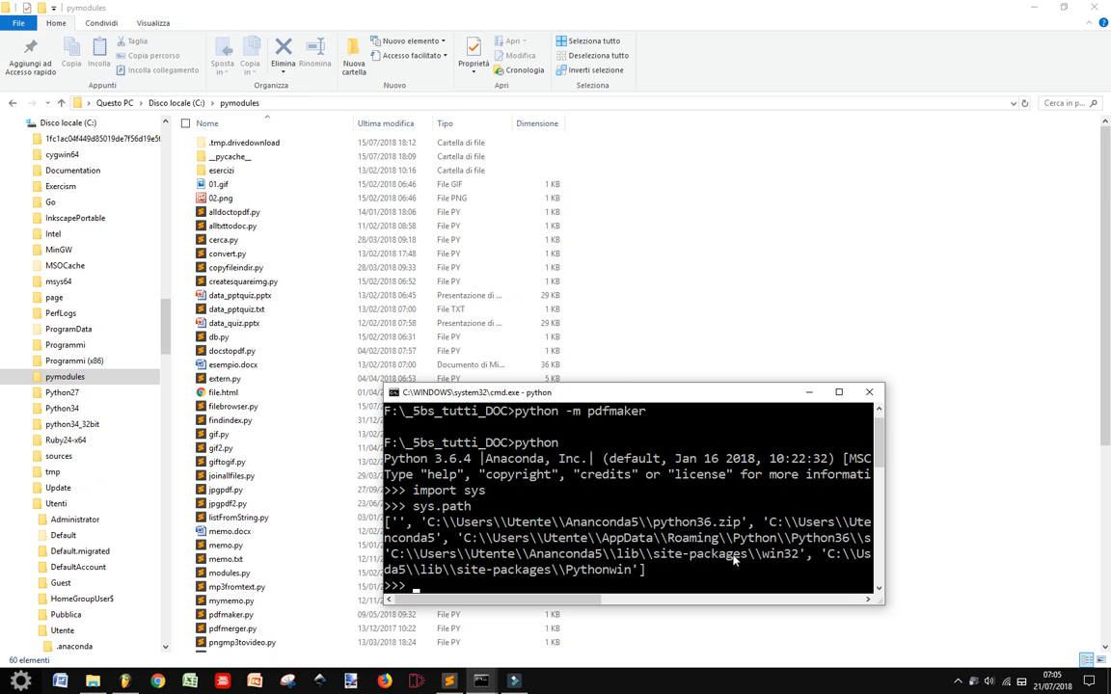
mouse_move(671, 561)
type("C:\\utente")
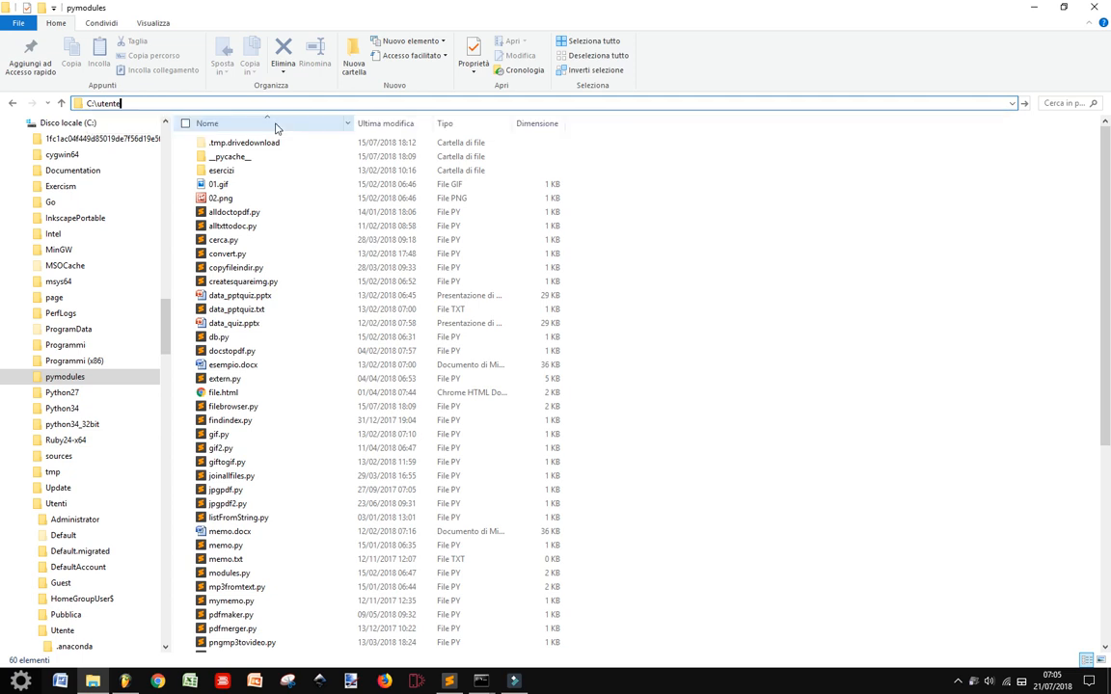
Dismiss the not-found error and browse Utente > Anaconda5 > Lib beside the Python console
key("Return")
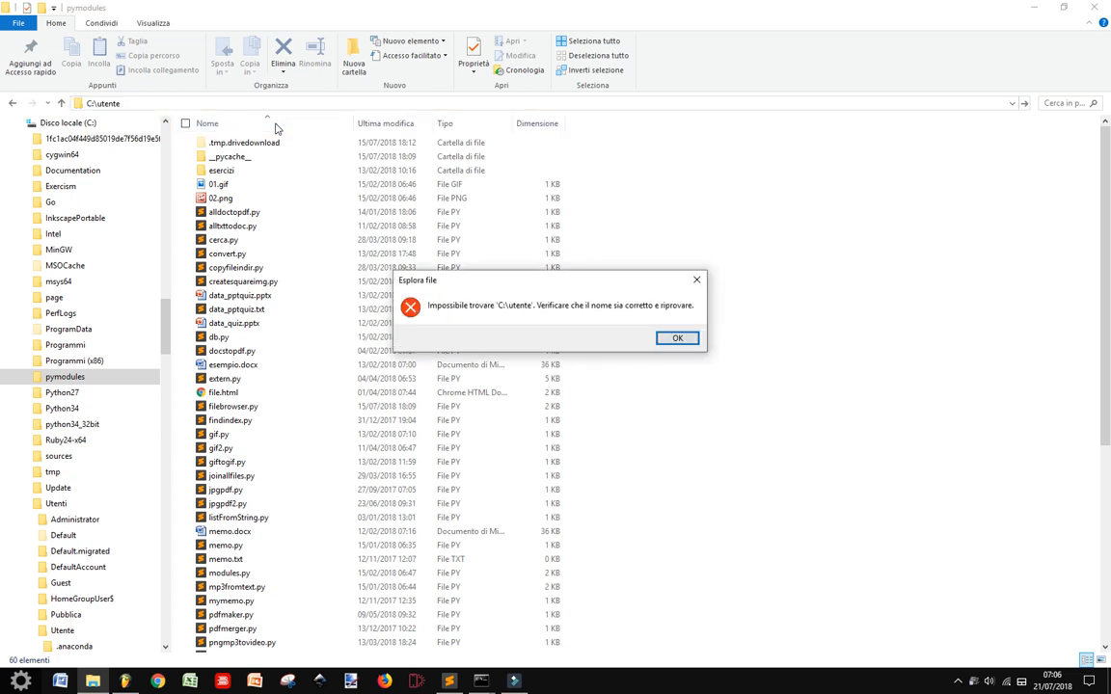
left_click(677, 337)
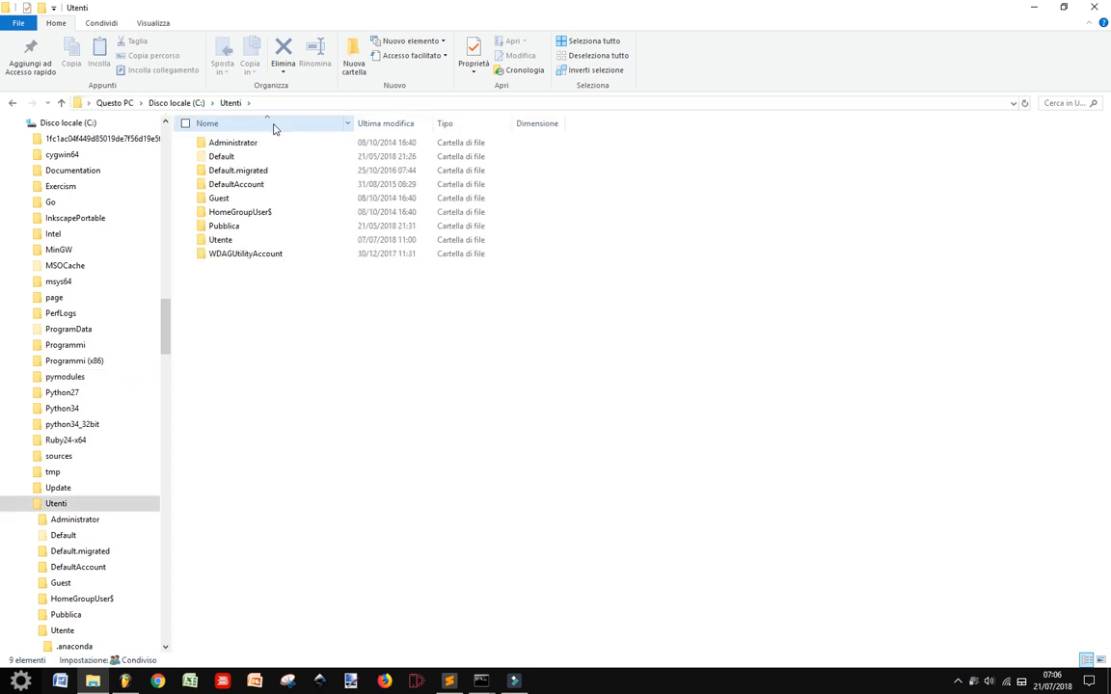
left_click(220, 239)
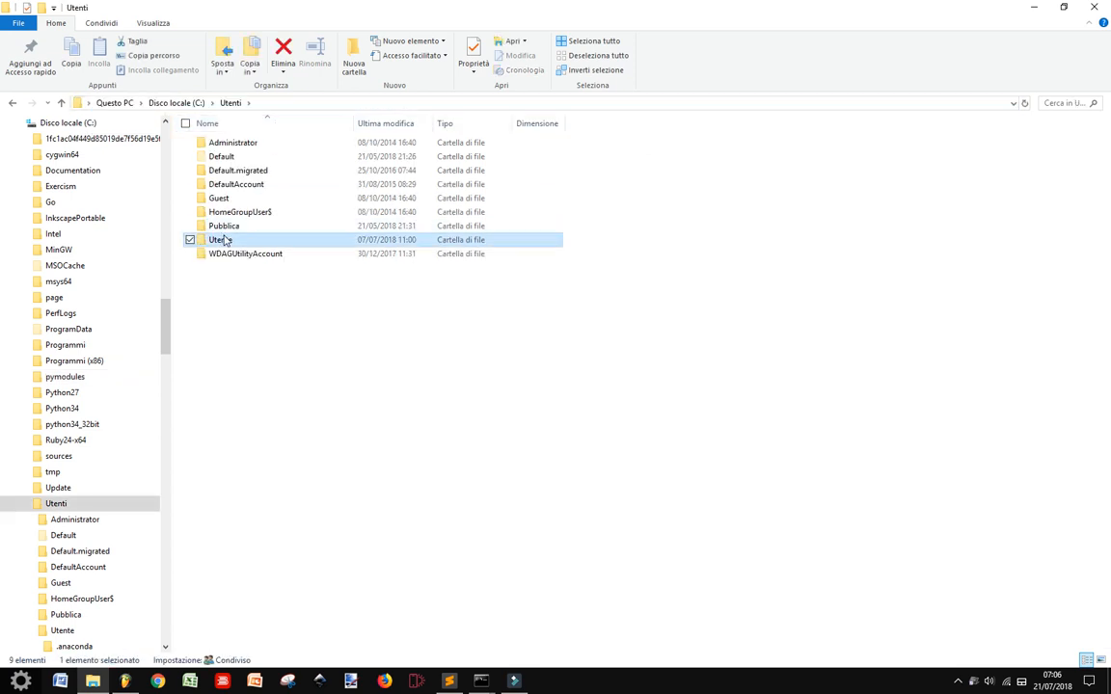
double_click(219, 239)
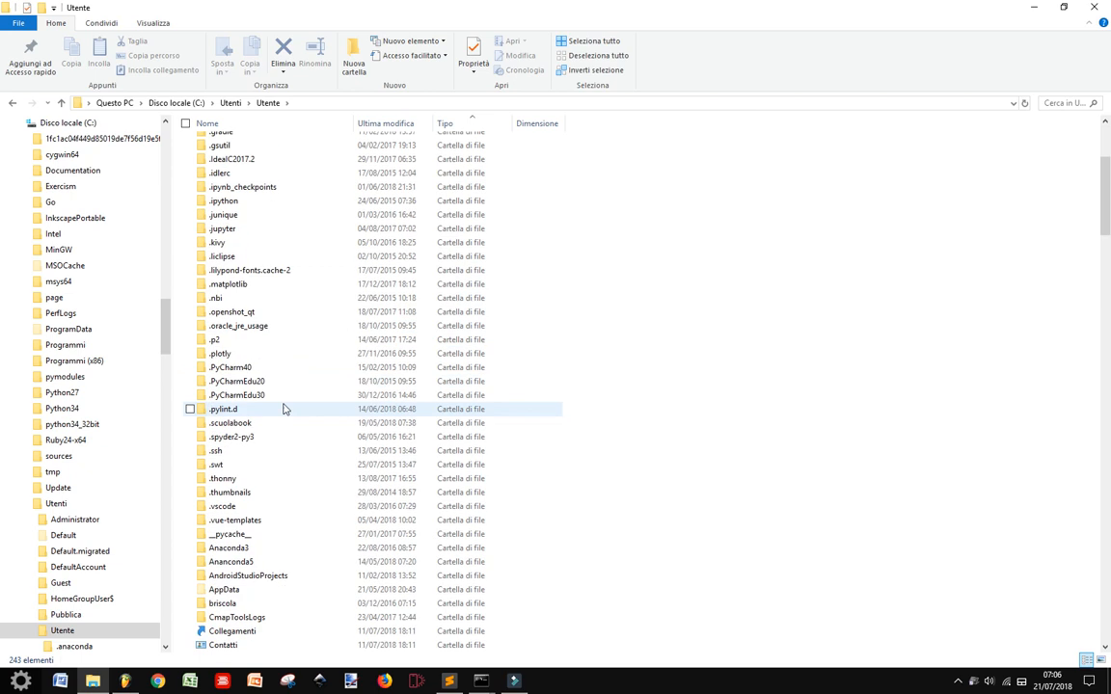
scroll("down", 3)
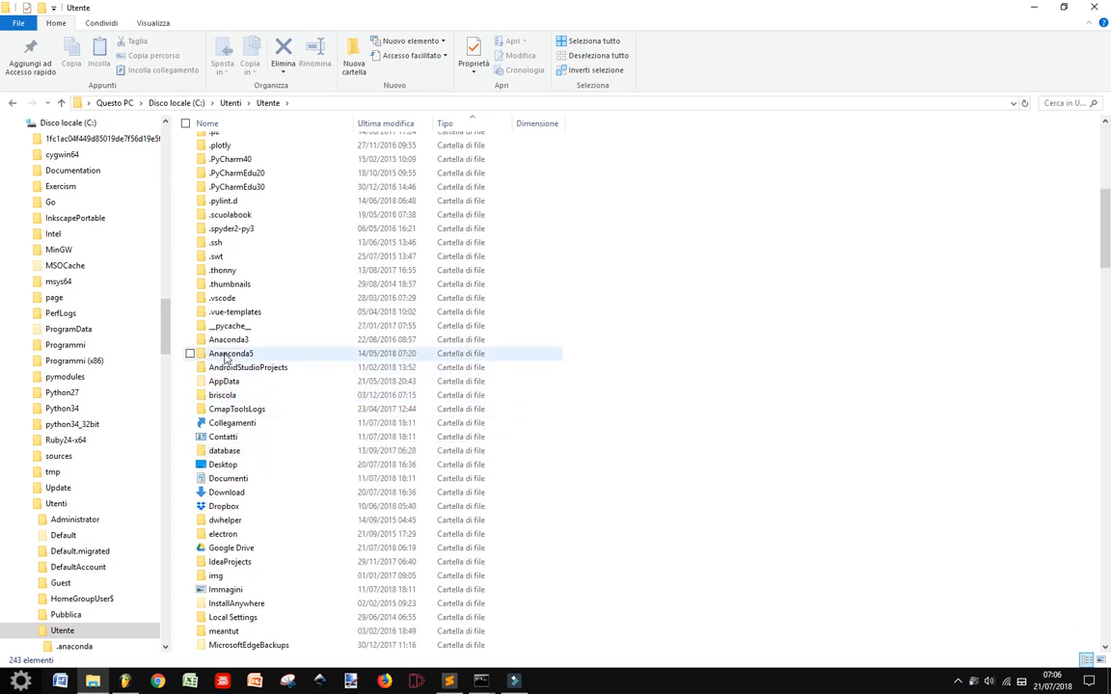
double_click(230, 353)
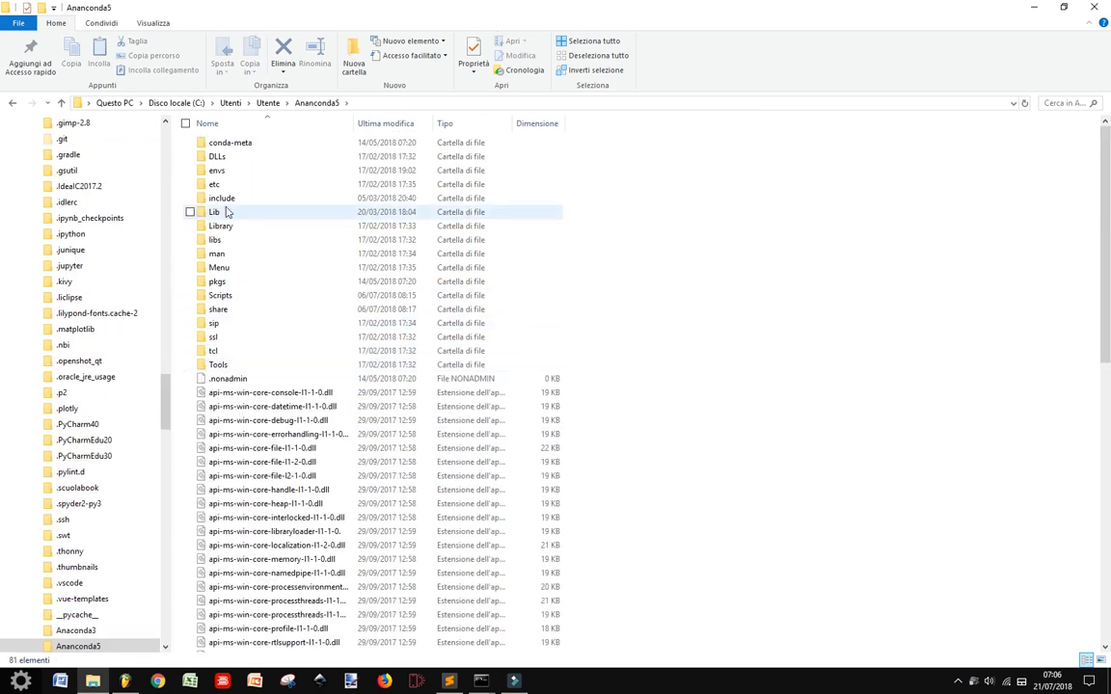
double_click(214, 211)
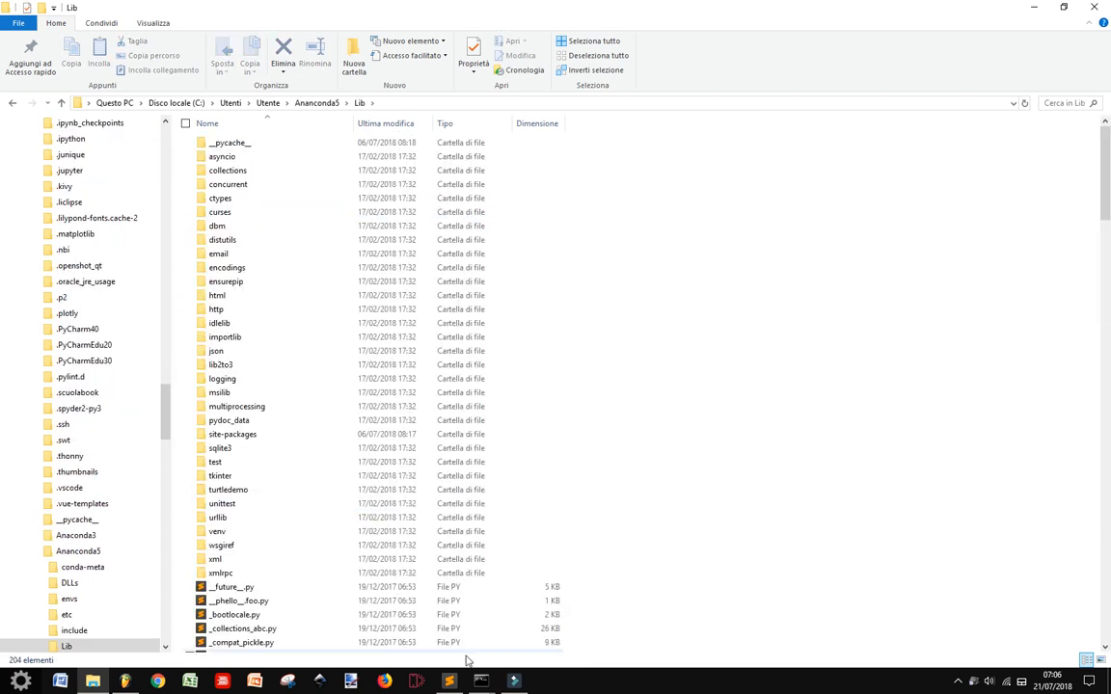
left_click(480, 682)
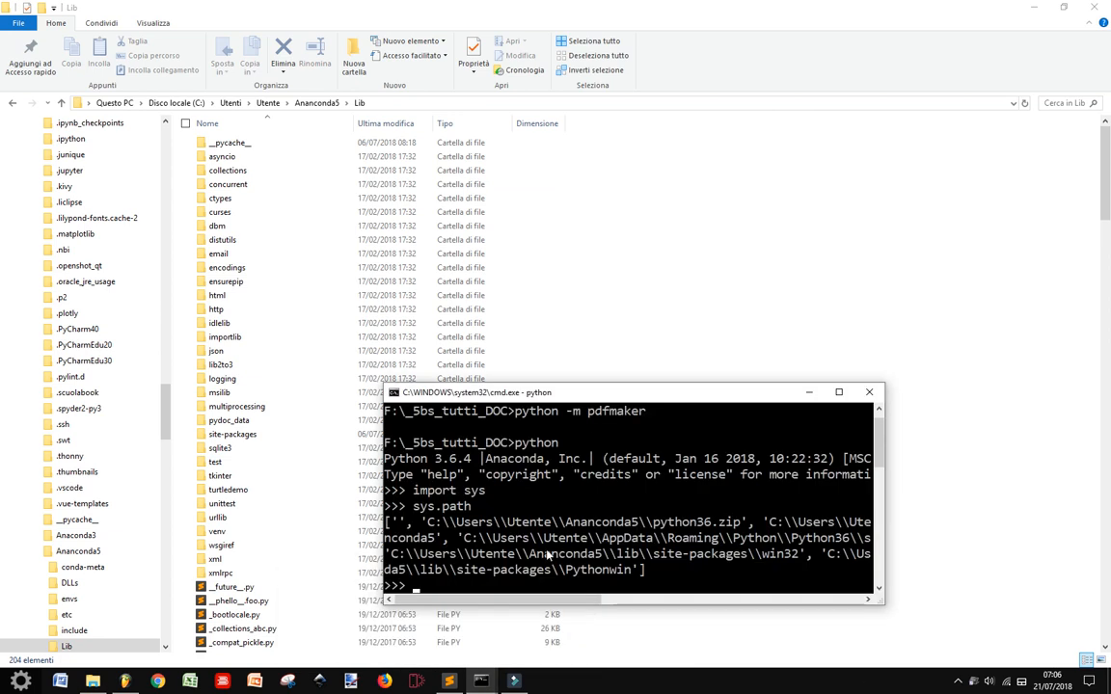
mouse_move(492, 569)
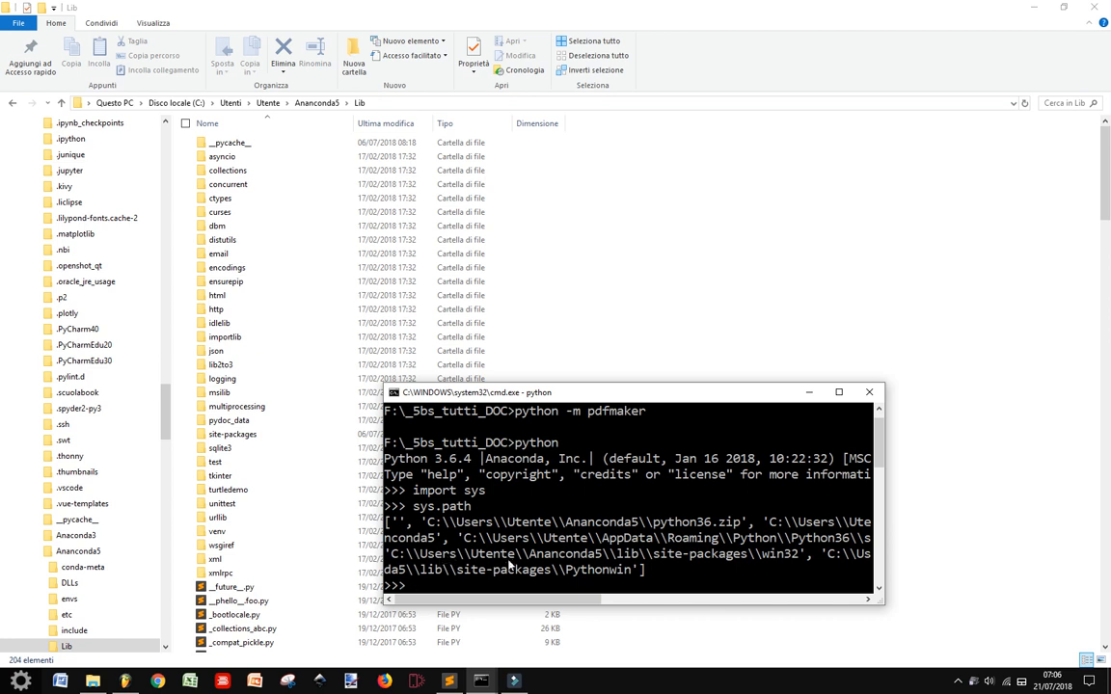
mouse_move(385, 412)
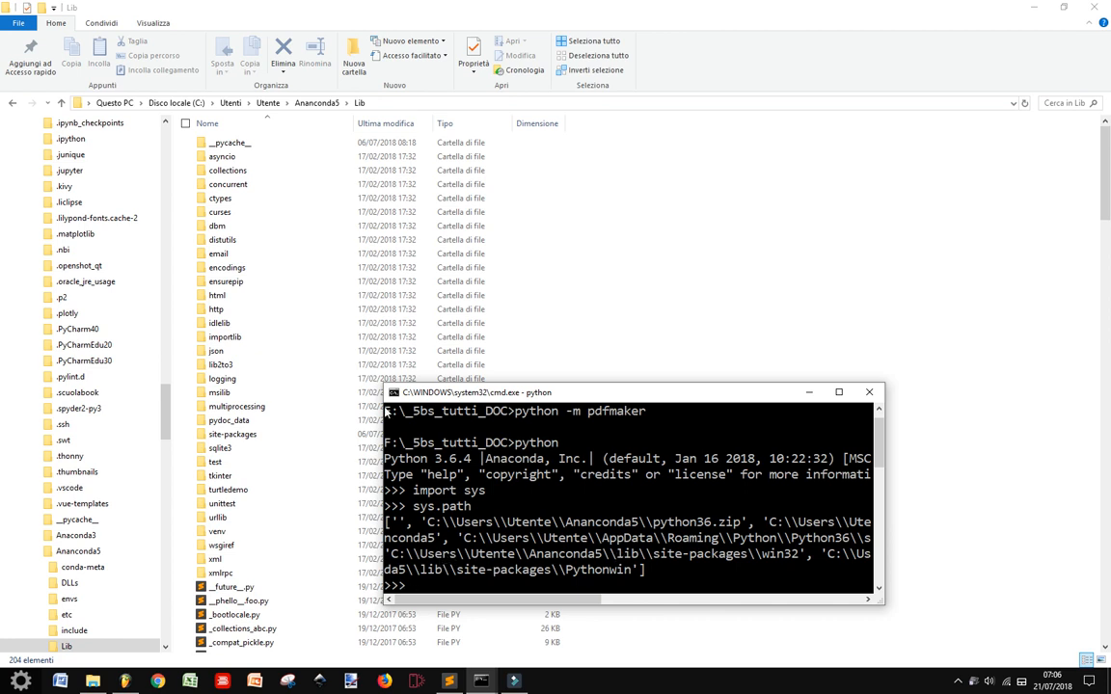
left_click(216, 295)
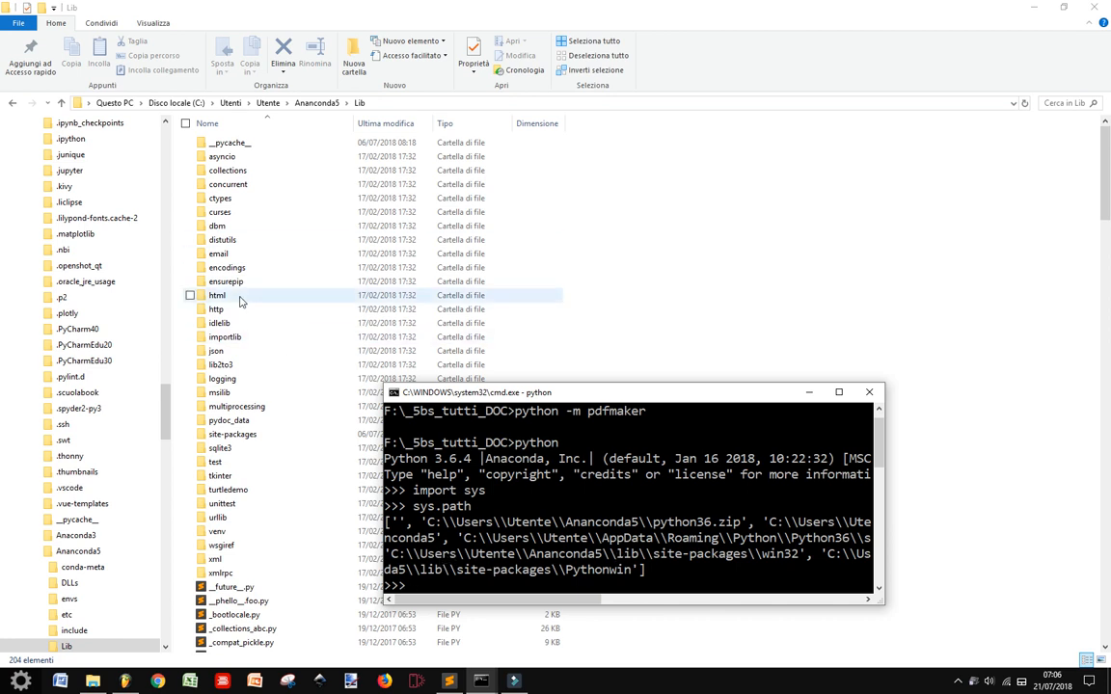
Open site-packages, scroll its 479 items down to mymodules.pth, and open it
double_click(231, 434)
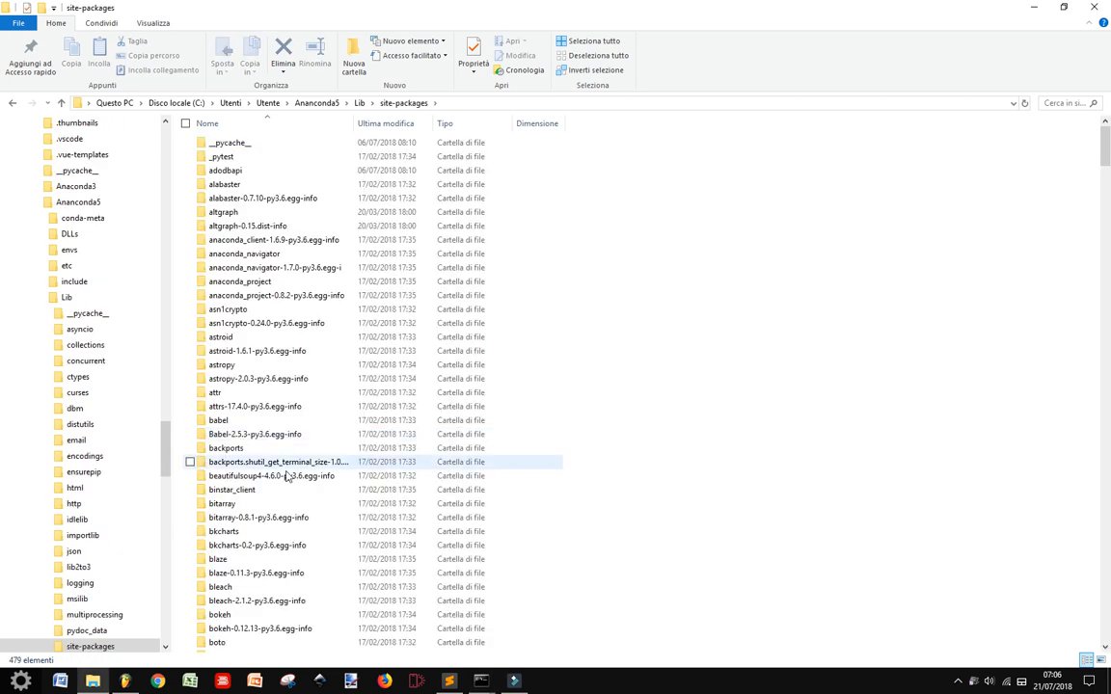
scroll("down", 3)
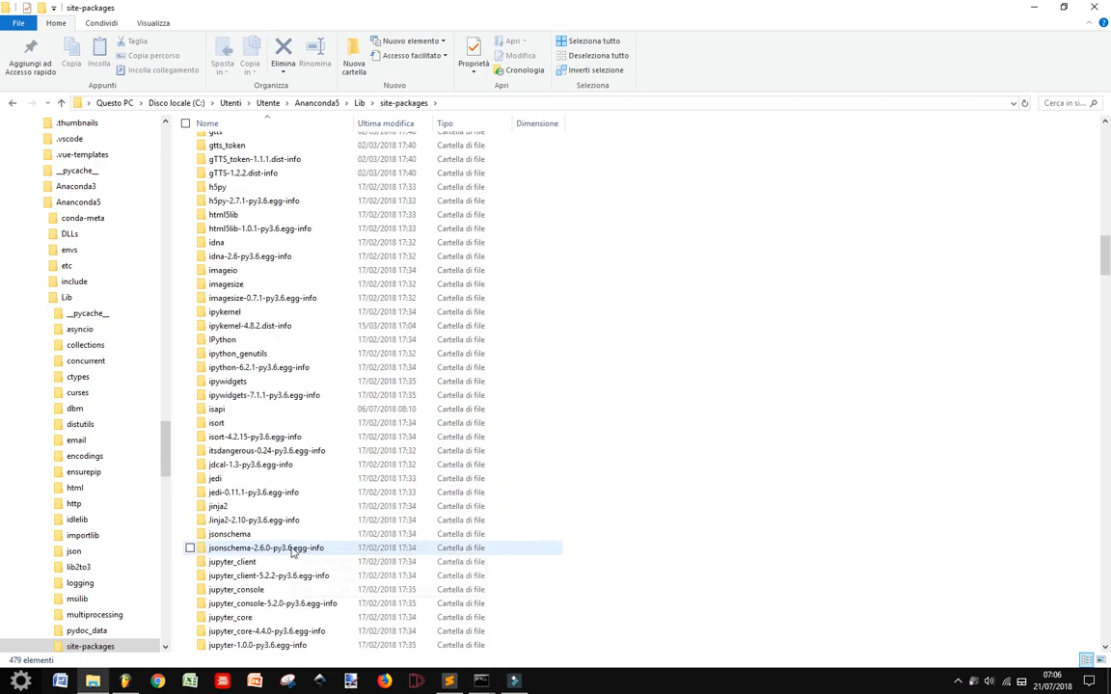
scroll("down", 3)
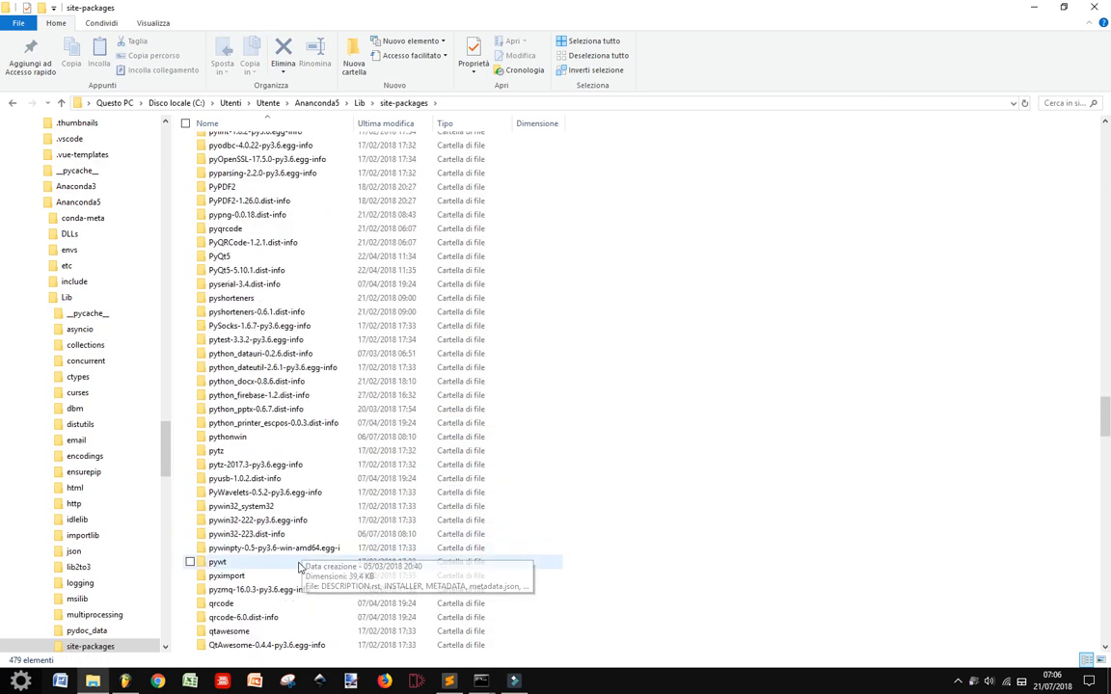
scroll("down", 3)
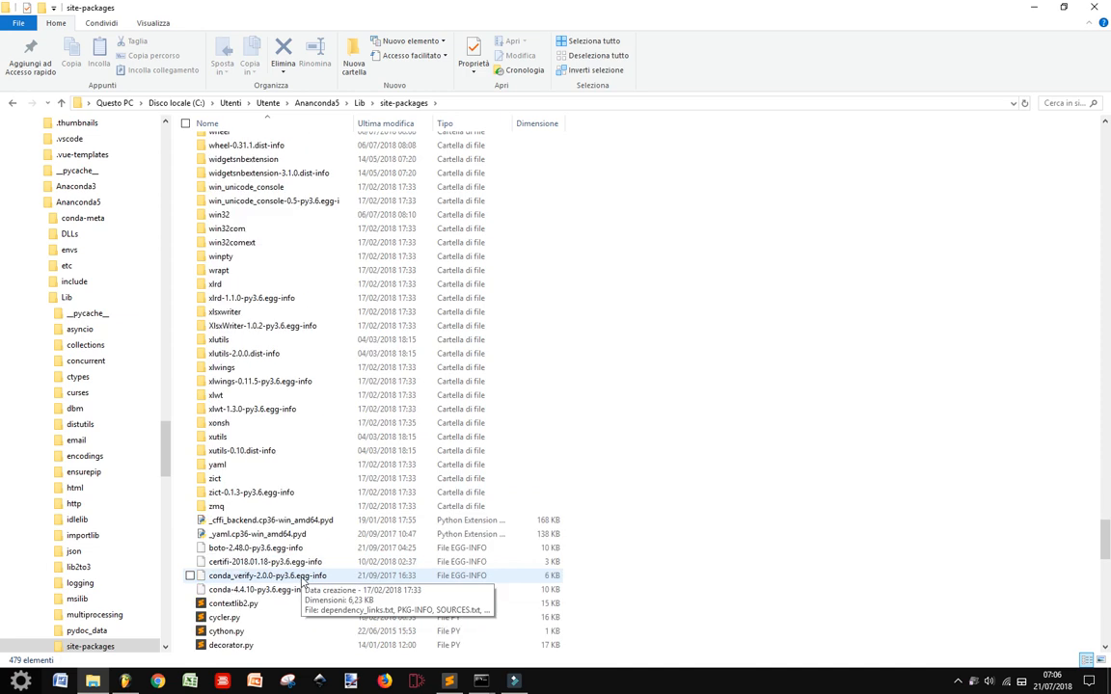
scroll("down", 3)
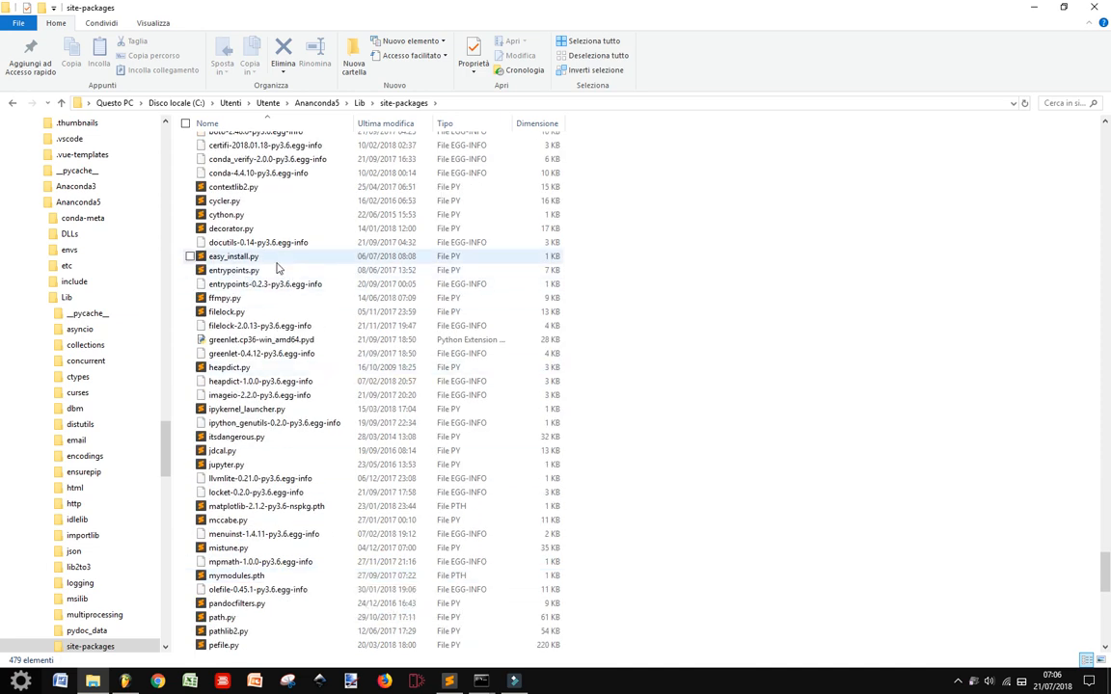
scroll("down", 3)
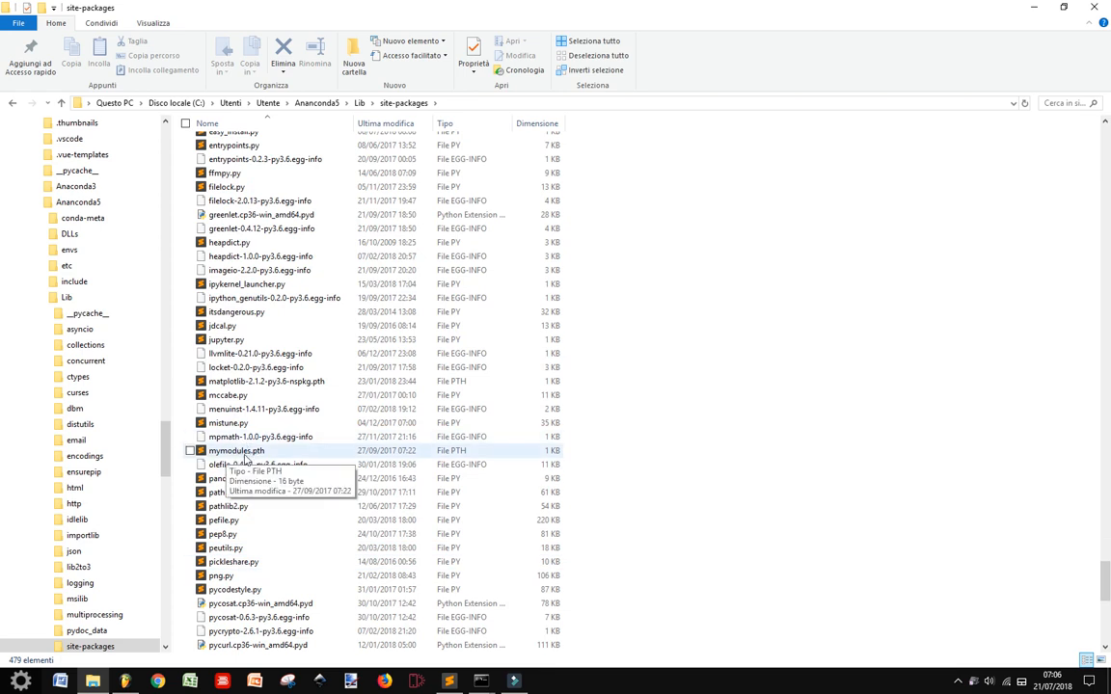
double_click(236, 450)
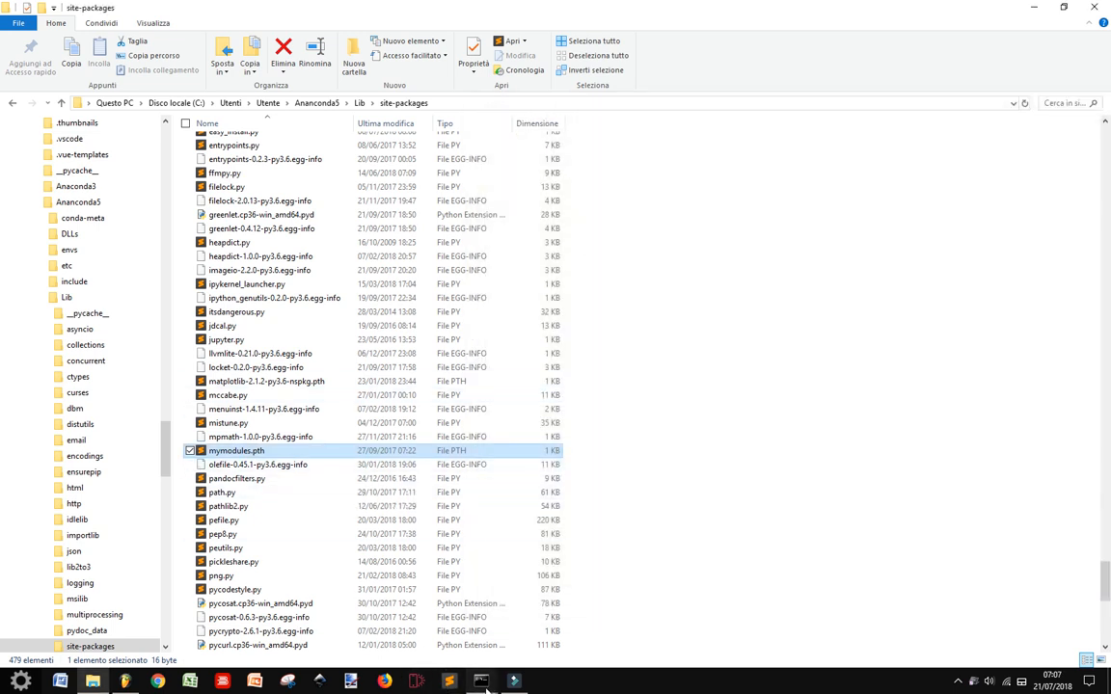
Type python -m pdfmaker at the Python console's >>> prompt without running it
left_click(481, 682)
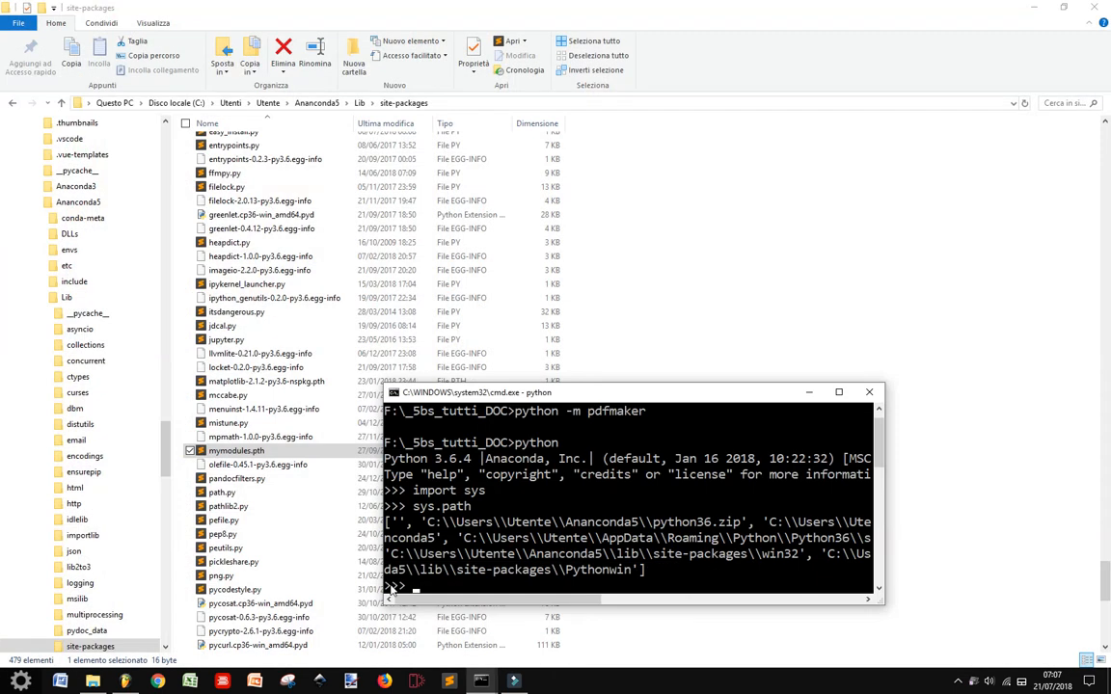
type("python -m")
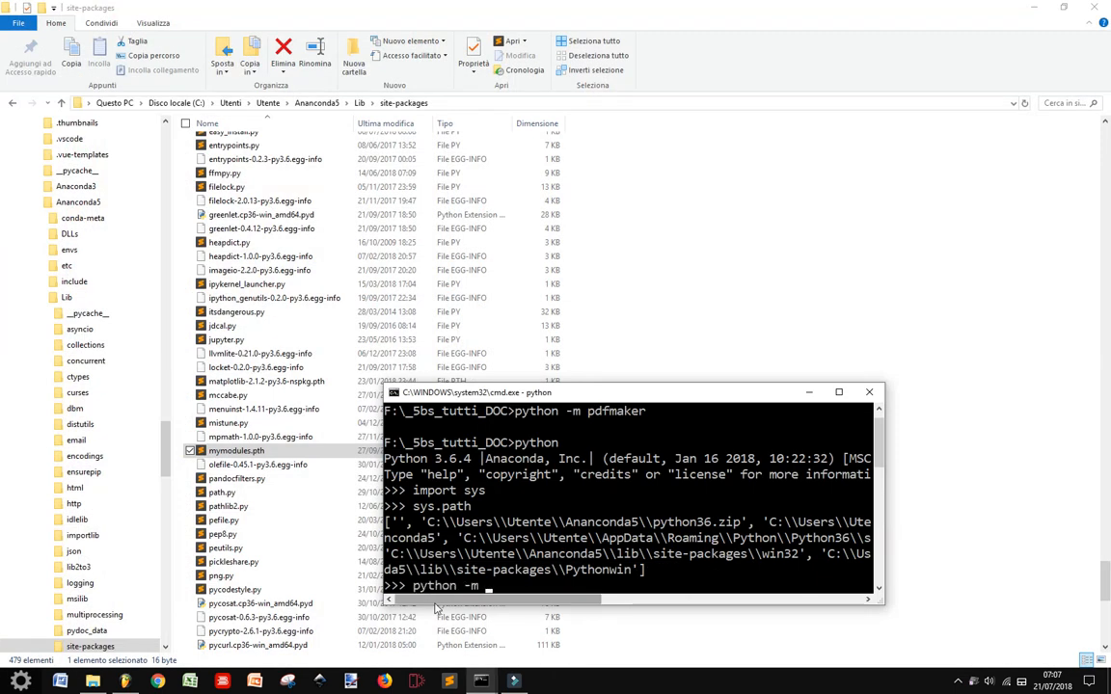
type("pdfmaker")
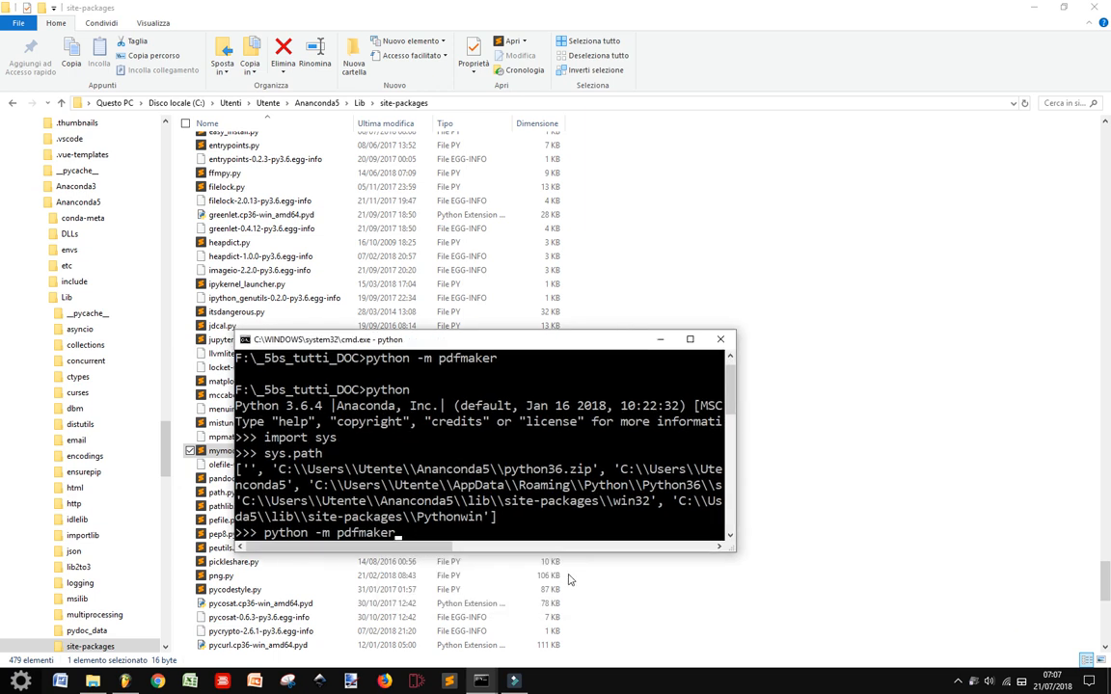
mouse_move(537, 609)
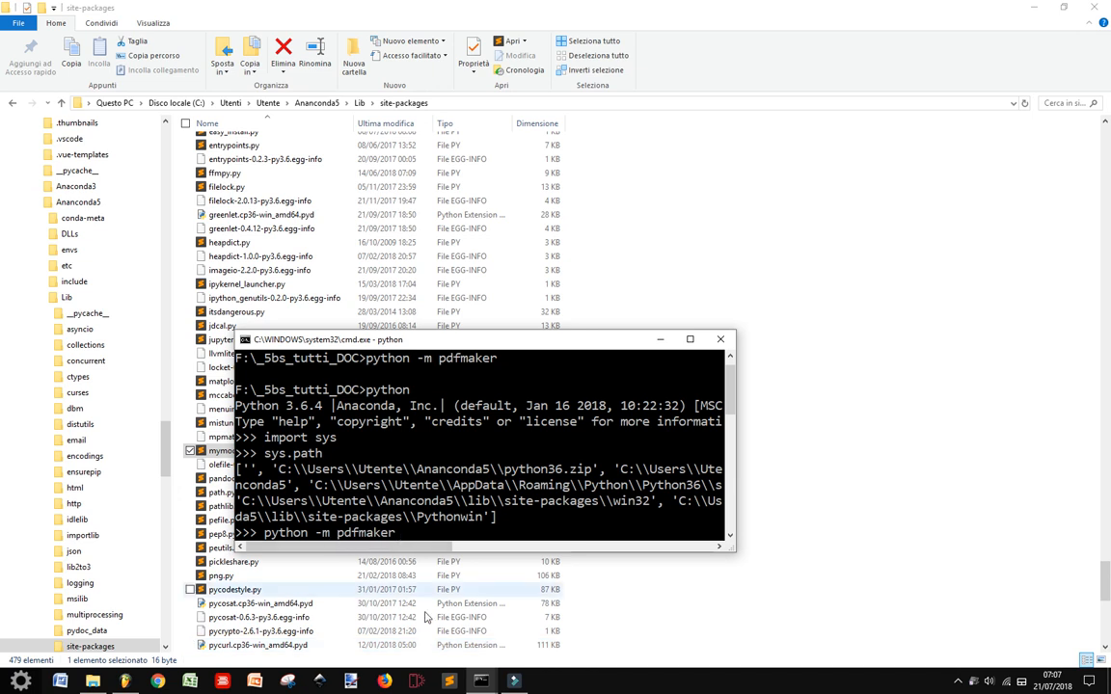
mouse_move(481, 680)
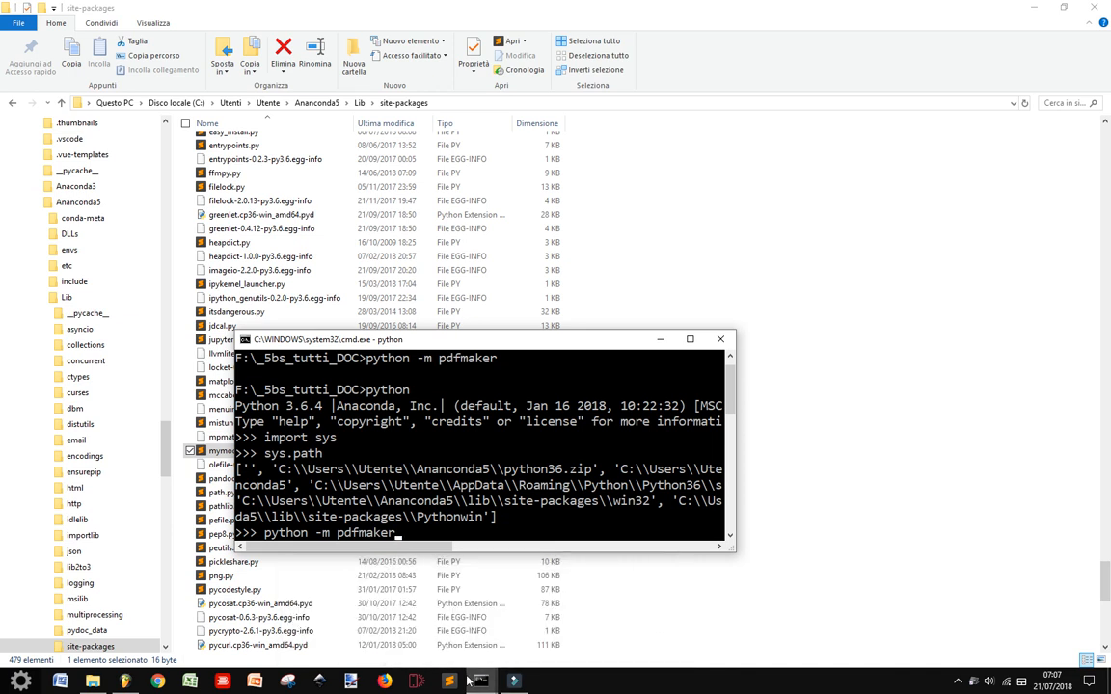
mouse_move(479, 681)
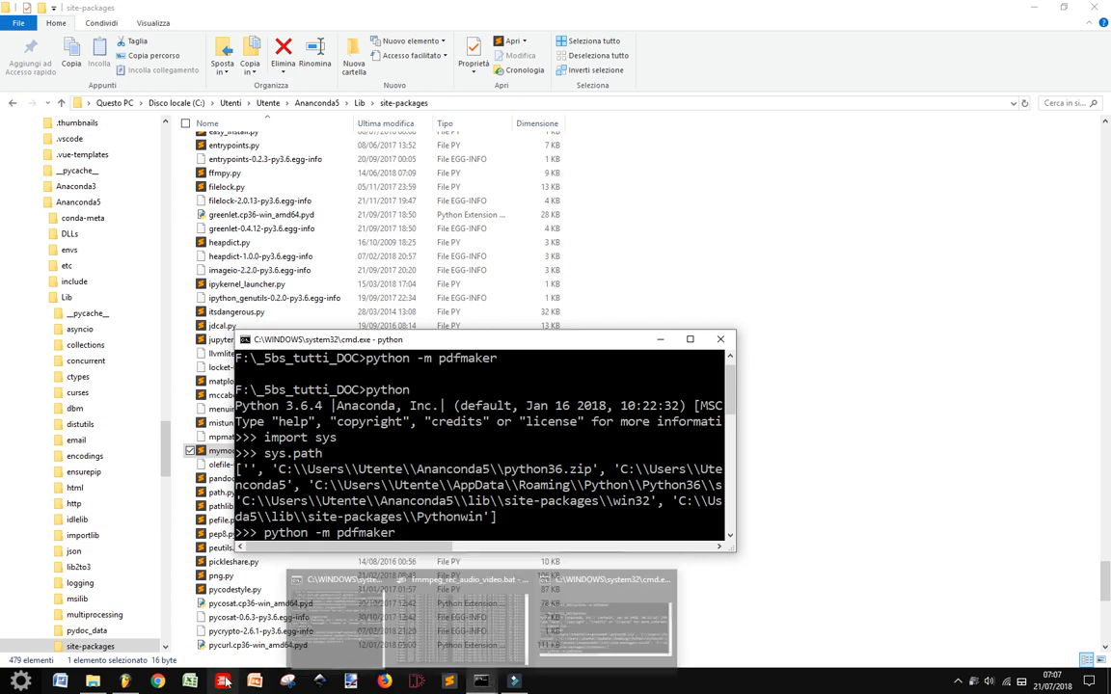
mouse_move(480, 682)
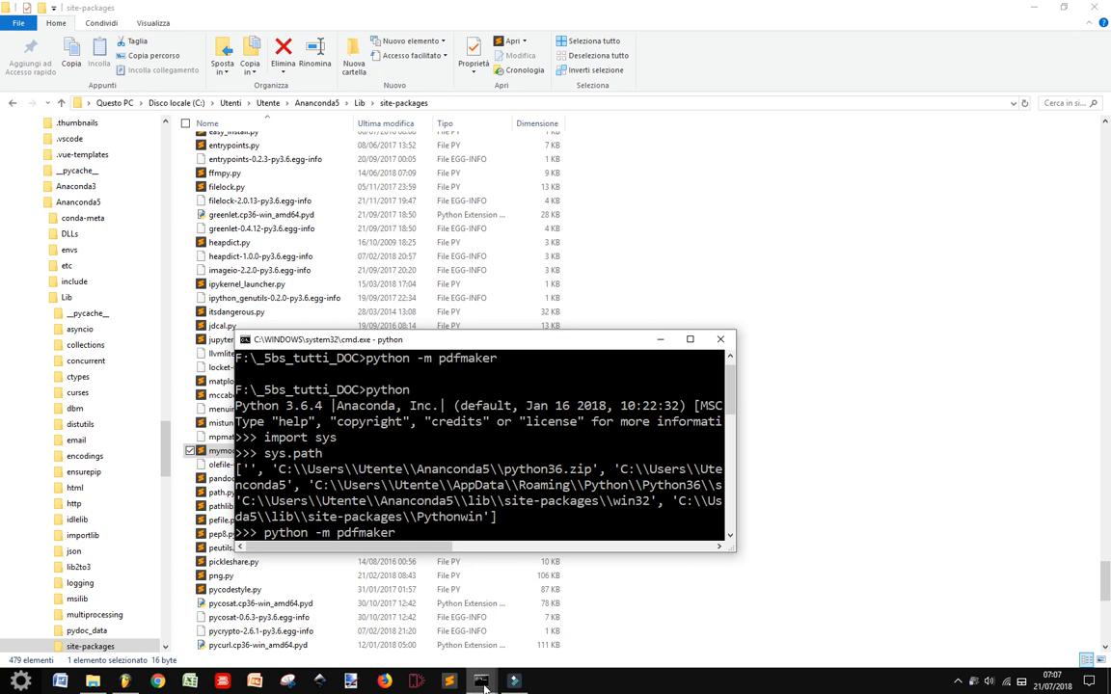